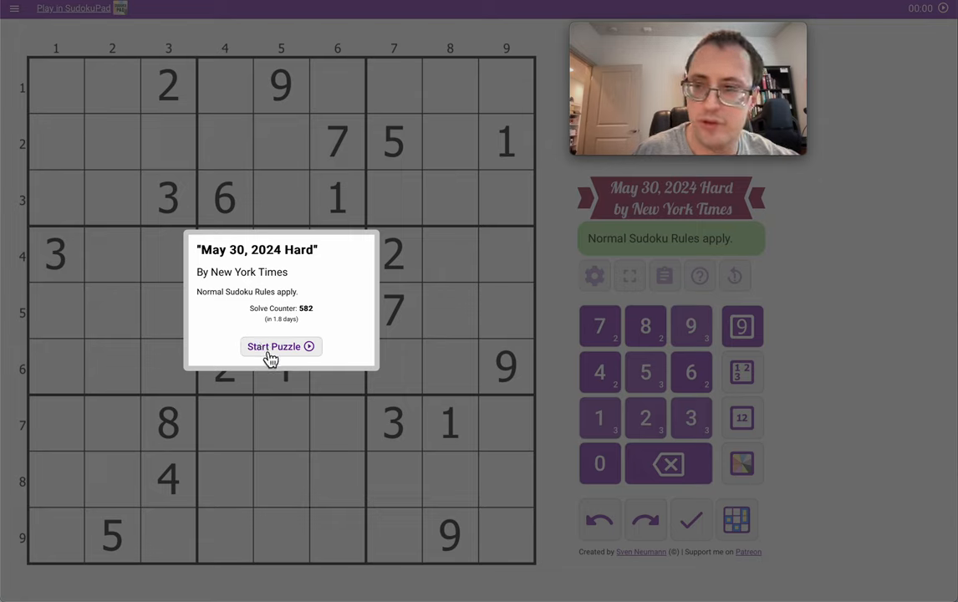
# - Start the puzzle and corner-mark 1 in the first two cells of row 1
pyautogui.click(280, 346)
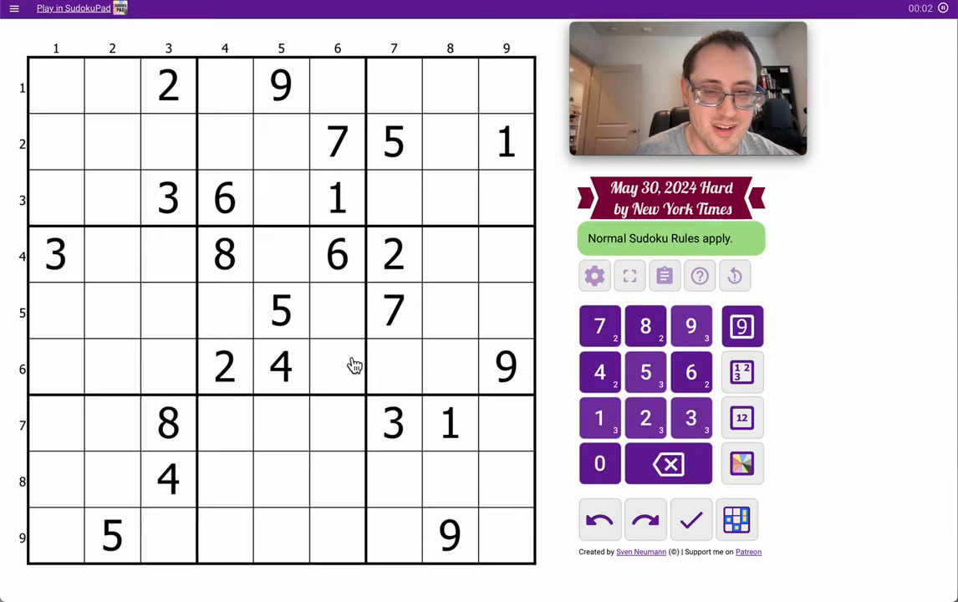
pyautogui.moveTo(298, 174)
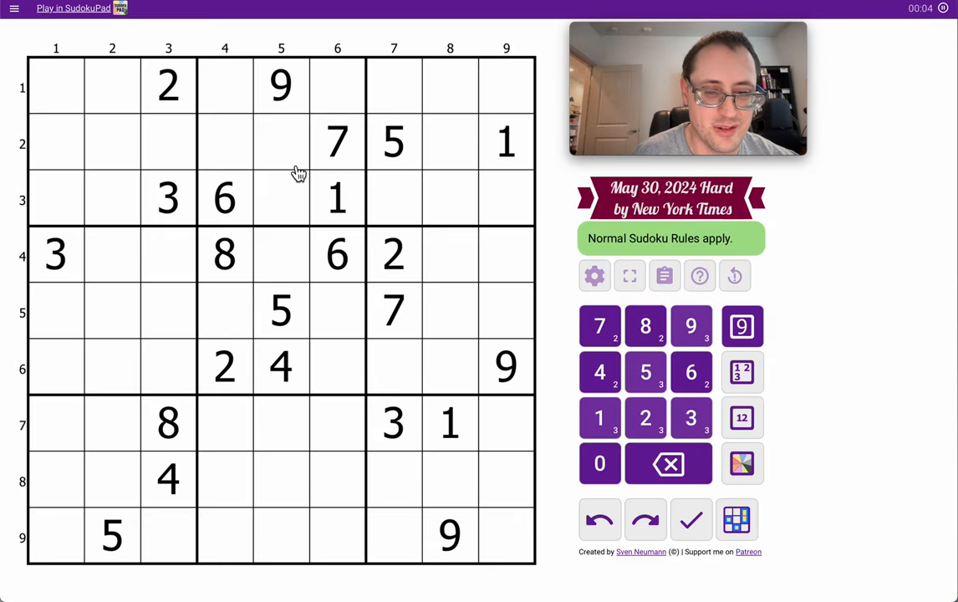
pyautogui.click(337, 198)
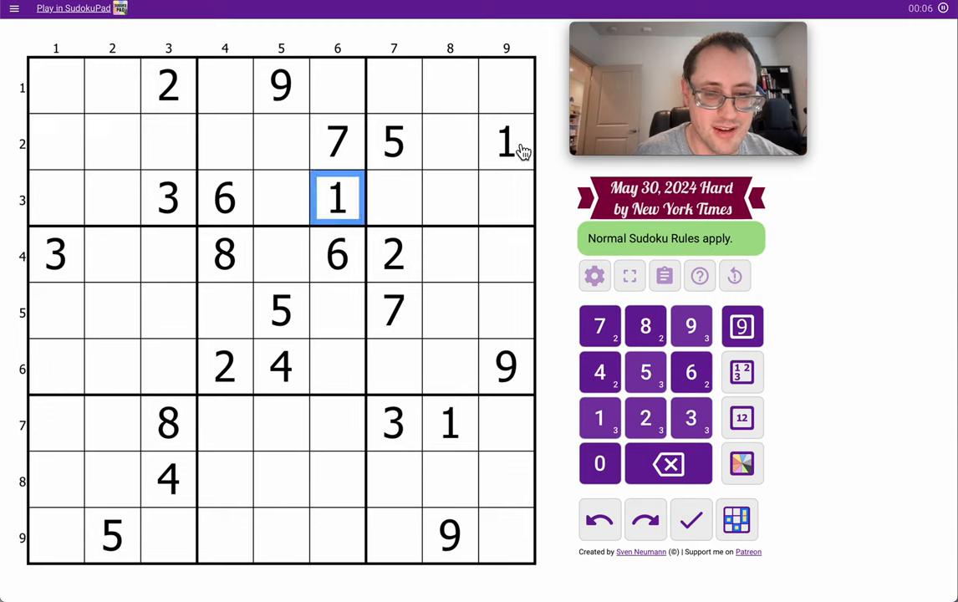
pyautogui.click(56, 87)
pyautogui.write('1')
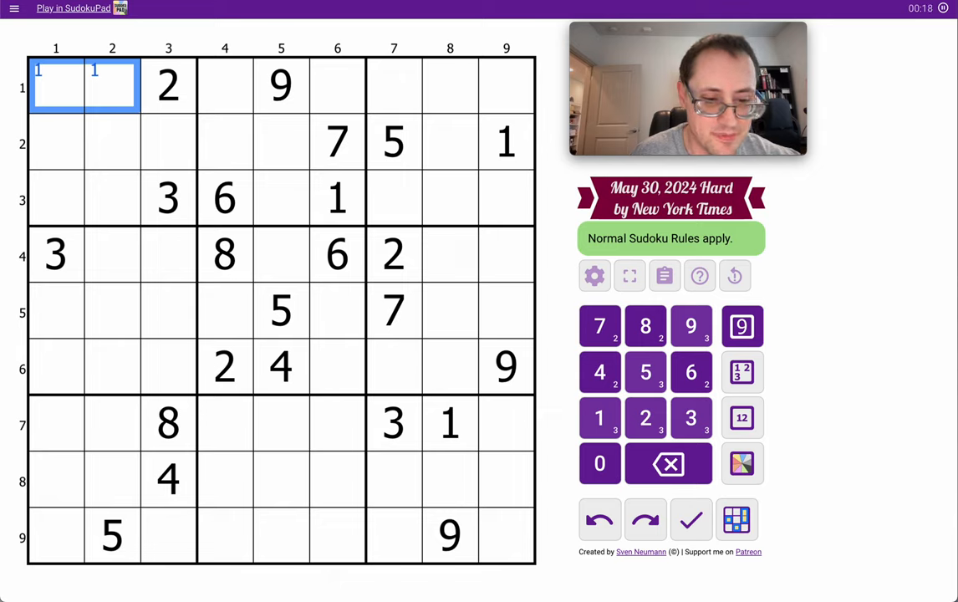
pyautogui.moveTo(243, 332)
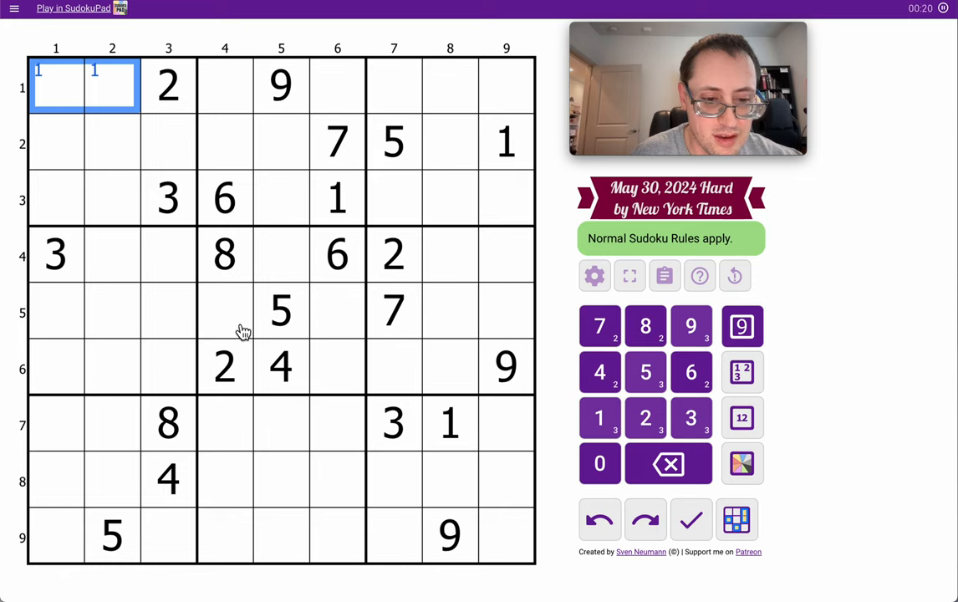
pyautogui.moveTo(251, 321)
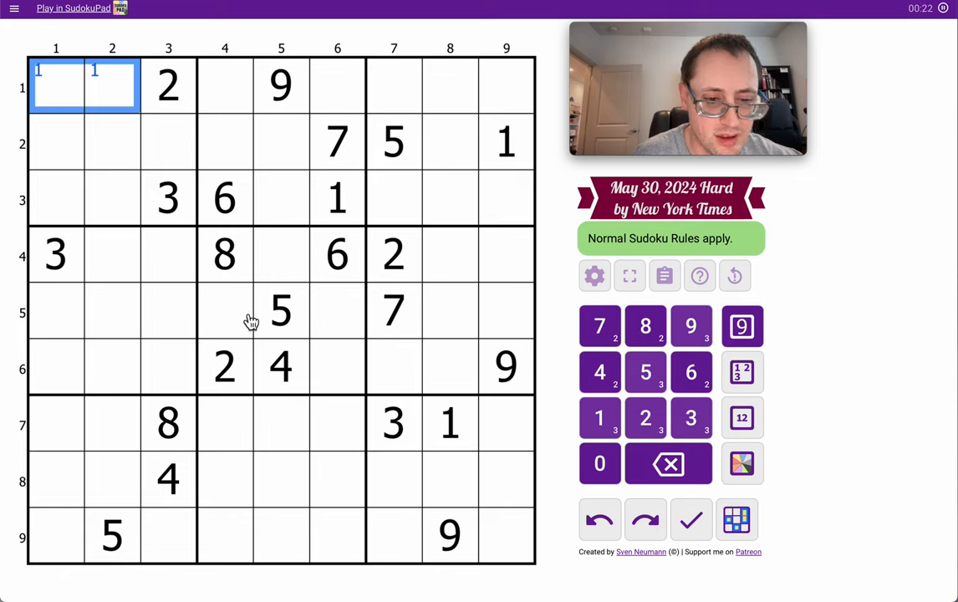
# - Corner-mark 2 as a candidate in two cells of row 5
pyautogui.click(394, 254)
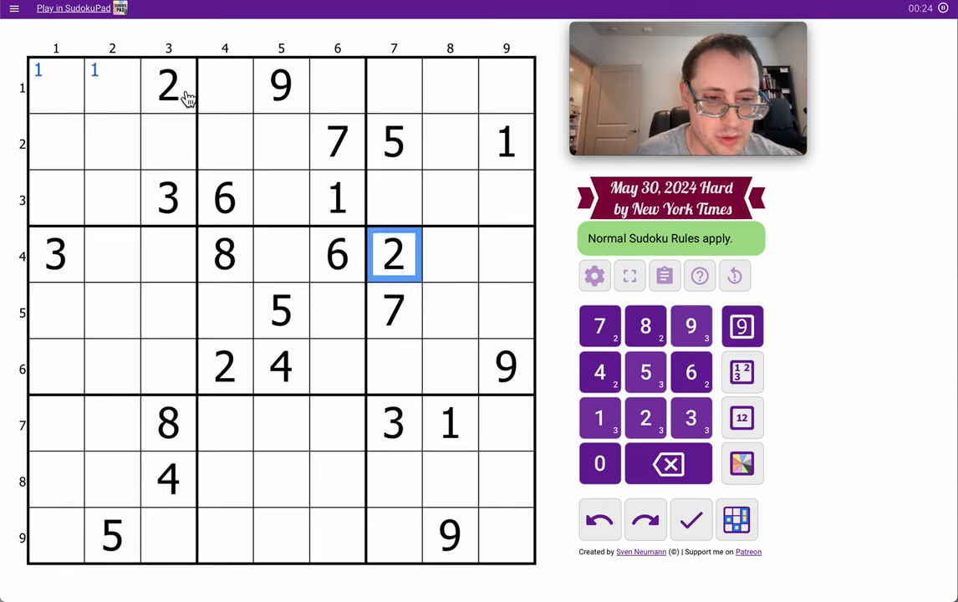
pyautogui.click(83, 310)
pyautogui.write('2')
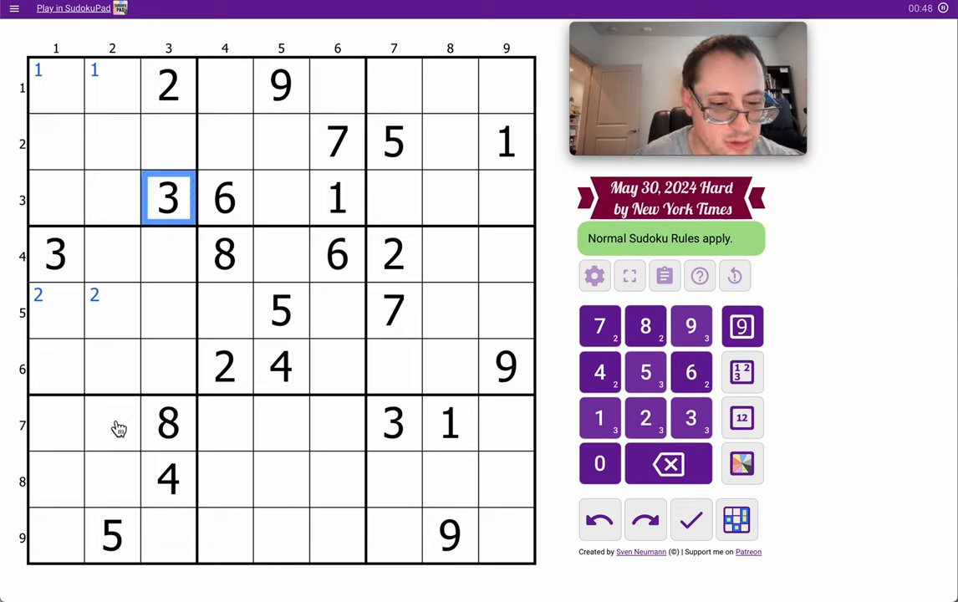
# - Place 3 in R8C2 and note candidates 3 in row 9 and 6 in column 5, rows 7–9
pyautogui.click(393, 423)
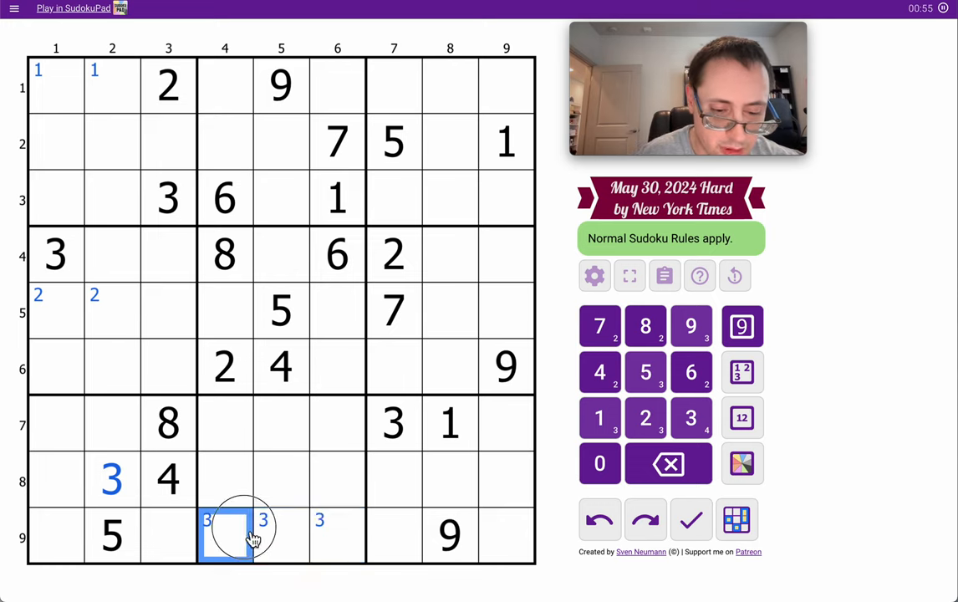
pyautogui.moveTo(224, 535); pyautogui.dragTo(337, 535)
pyautogui.write('6')
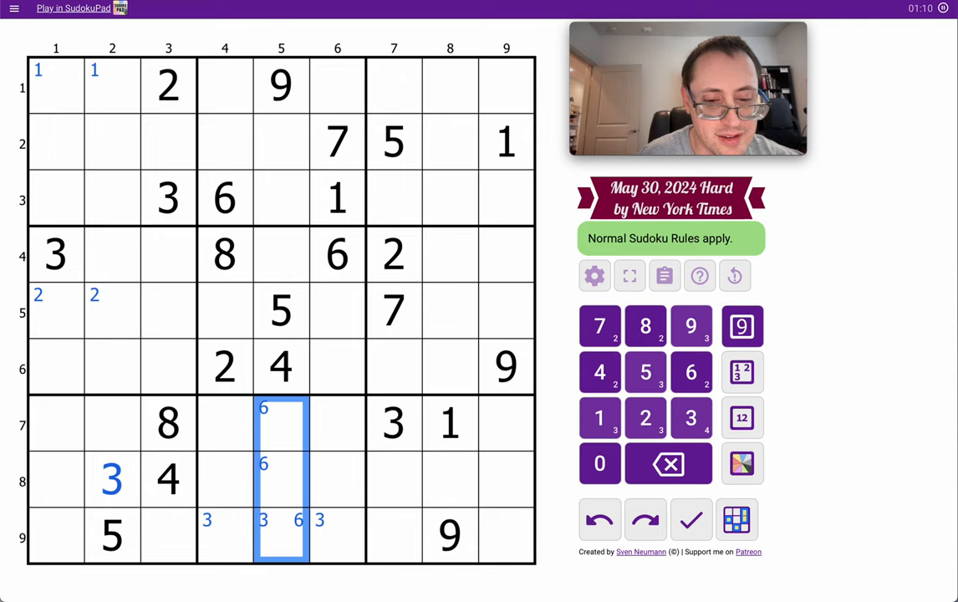
pyautogui.moveTo(422, 327)
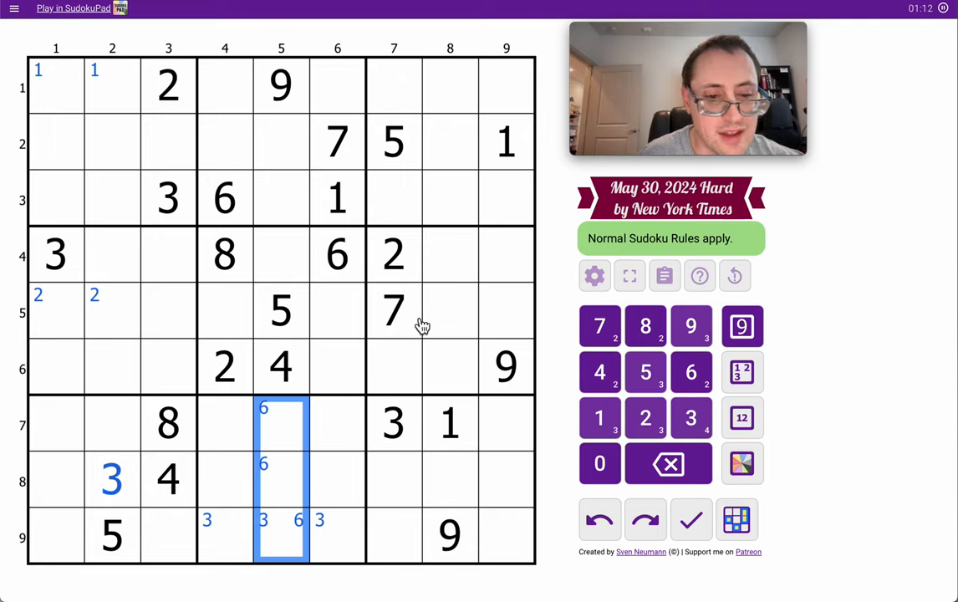
# - Place 1 in R6C7 and 9 in R3C7, then note 9 as a candidate in row 2
pyautogui.click(394, 366)
pyautogui.write('1')
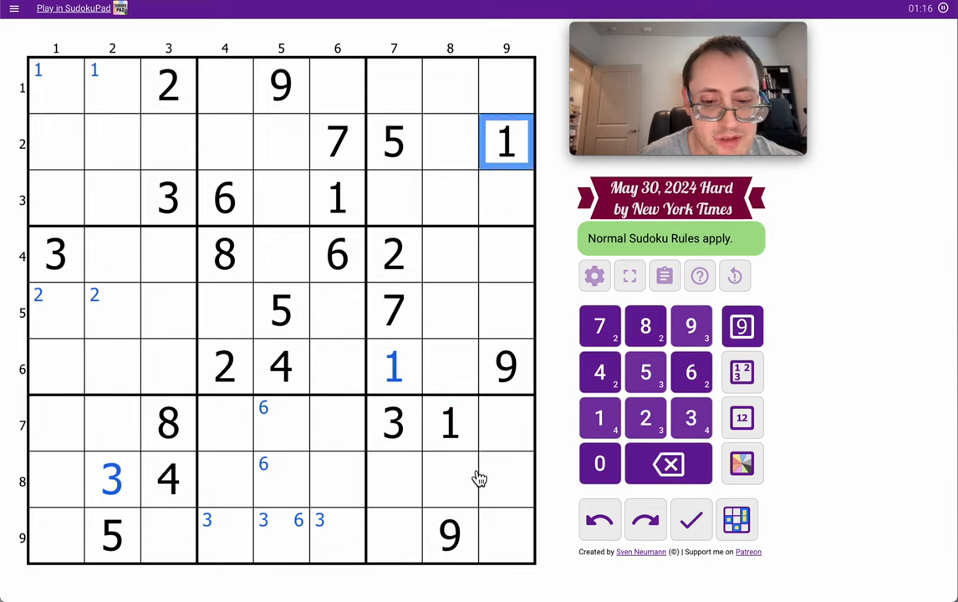
pyautogui.click(394, 198)
pyautogui.write('9')
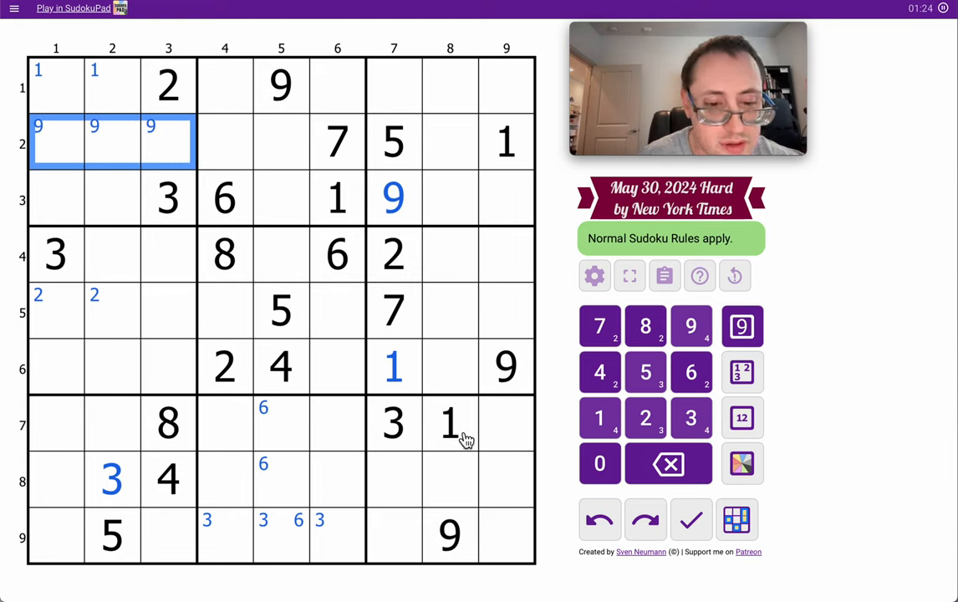
pyautogui.click(393, 367)
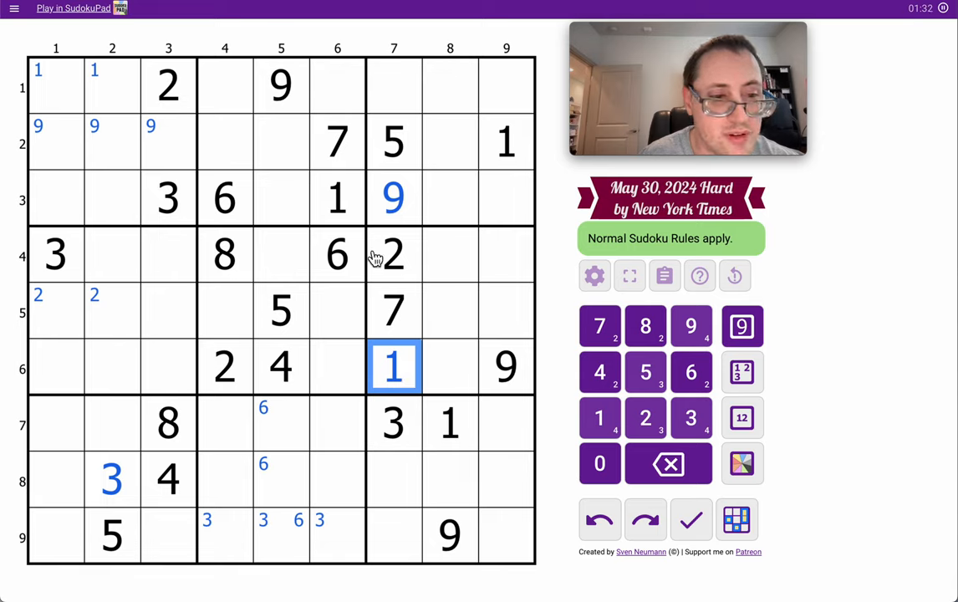
pyautogui.moveTo(466, 433)
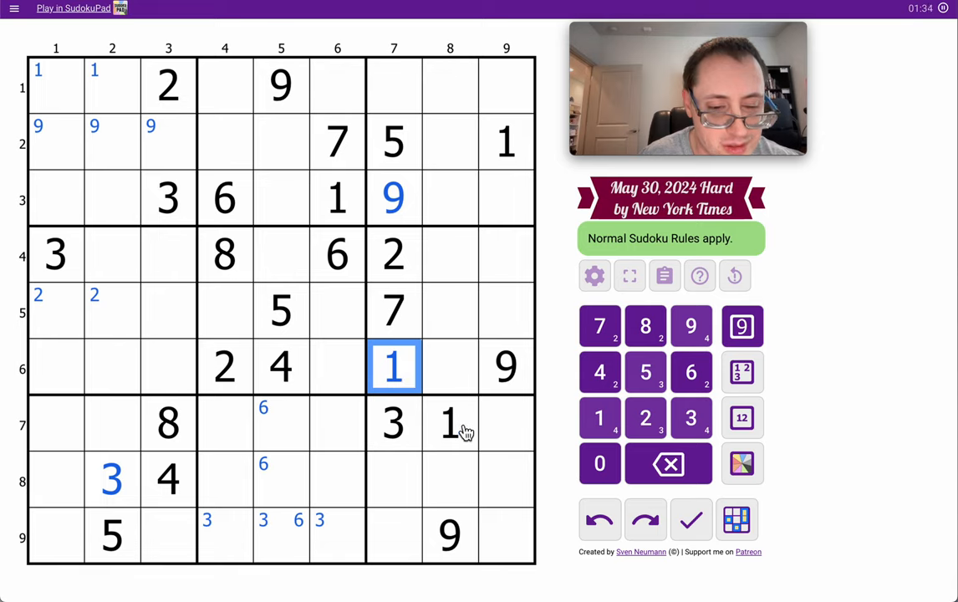
# - Place 7 in R4C5 using the given 7 in row 2
pyautogui.click(450, 423)
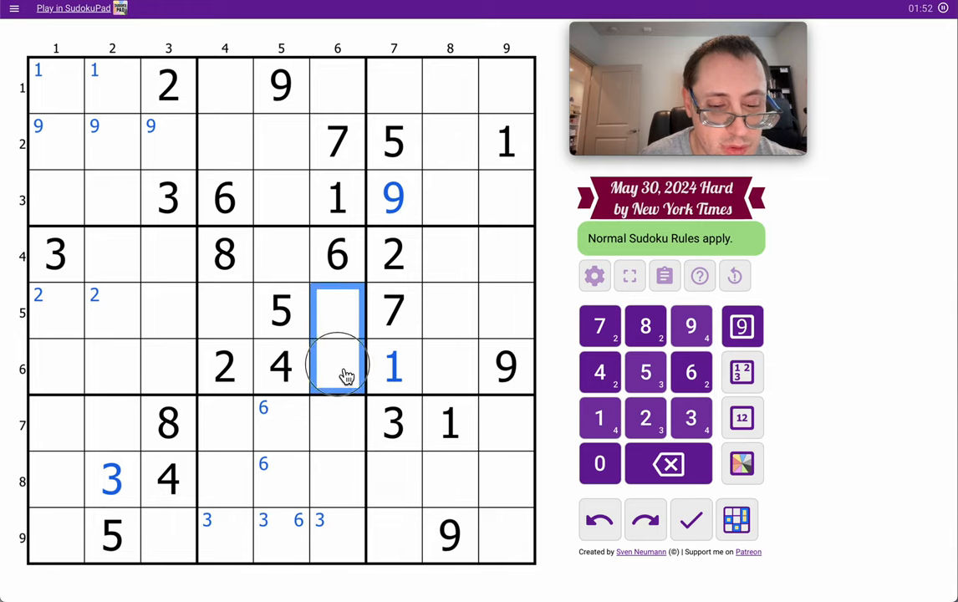
pyautogui.click(337, 141)
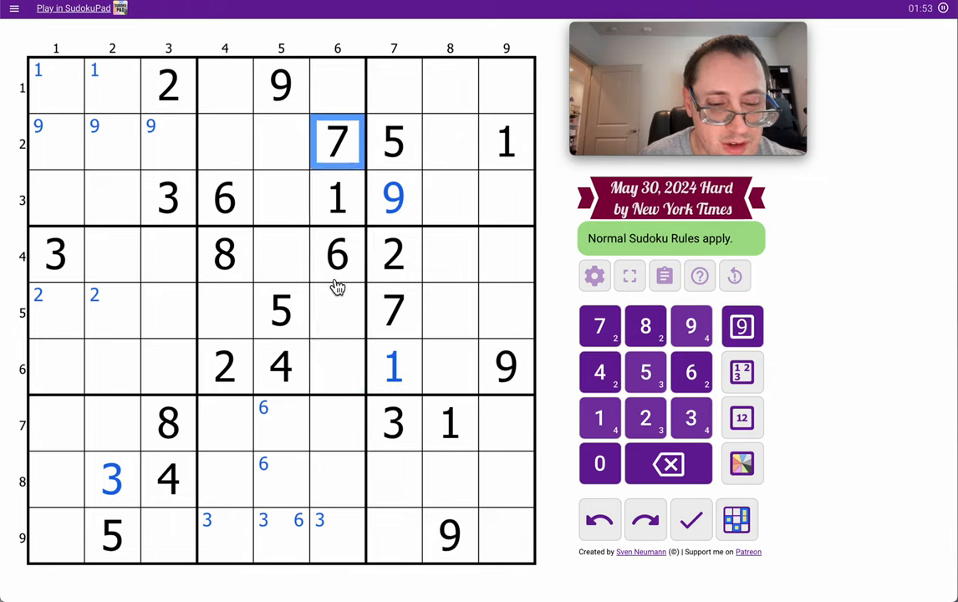
pyautogui.click(281, 255)
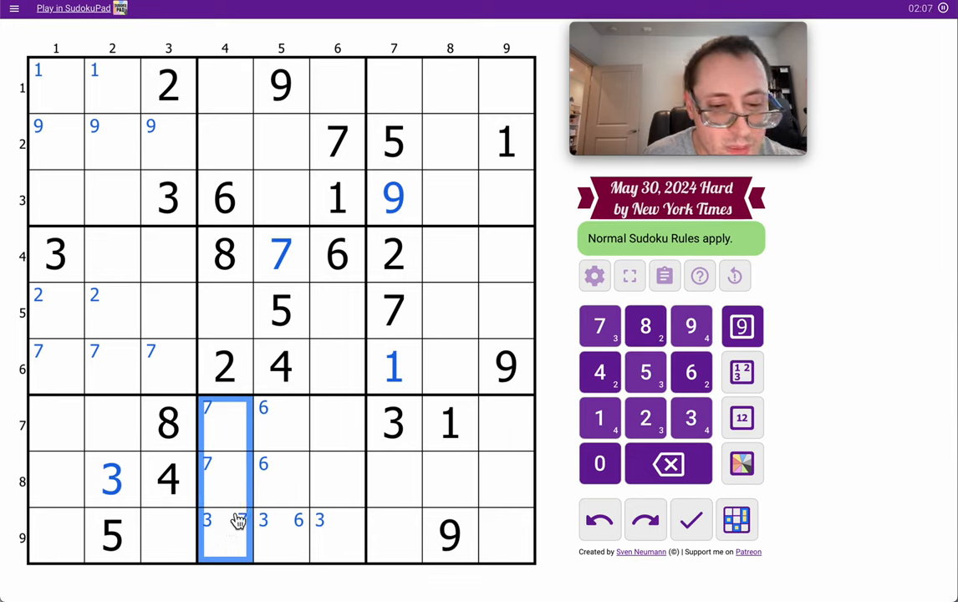
# - Place 1 in R5C4, 9 in R5C6, 3 in R6C6, and note 7/9 in R7C4–R9C4
pyautogui.click(337, 311)
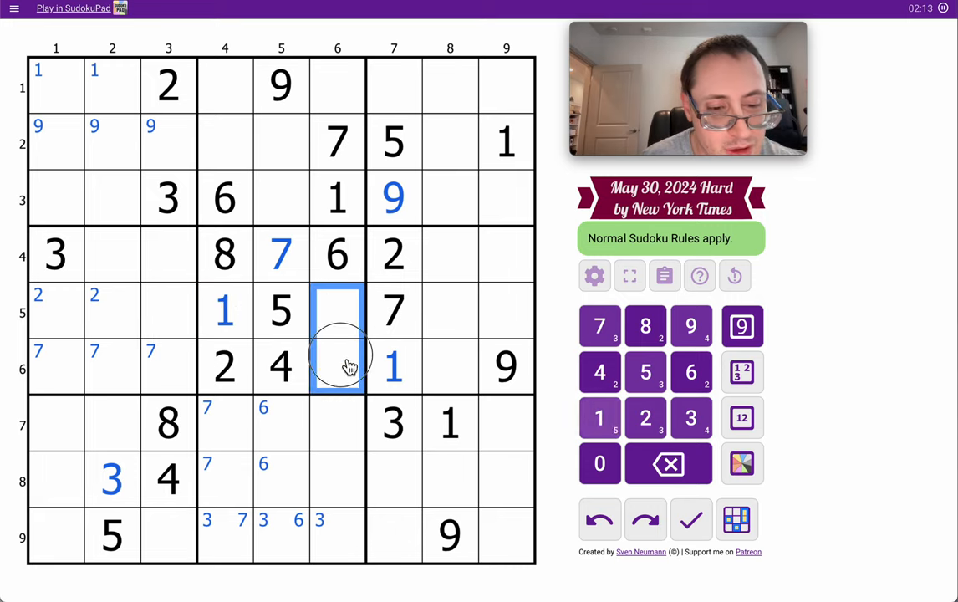
pyautogui.click(692, 326)
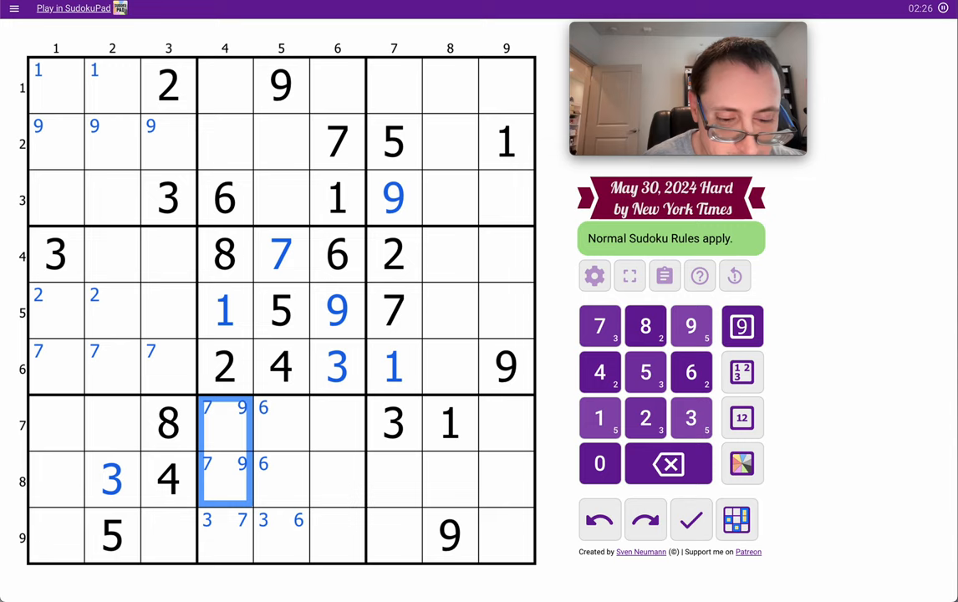
pyautogui.click(281, 535)
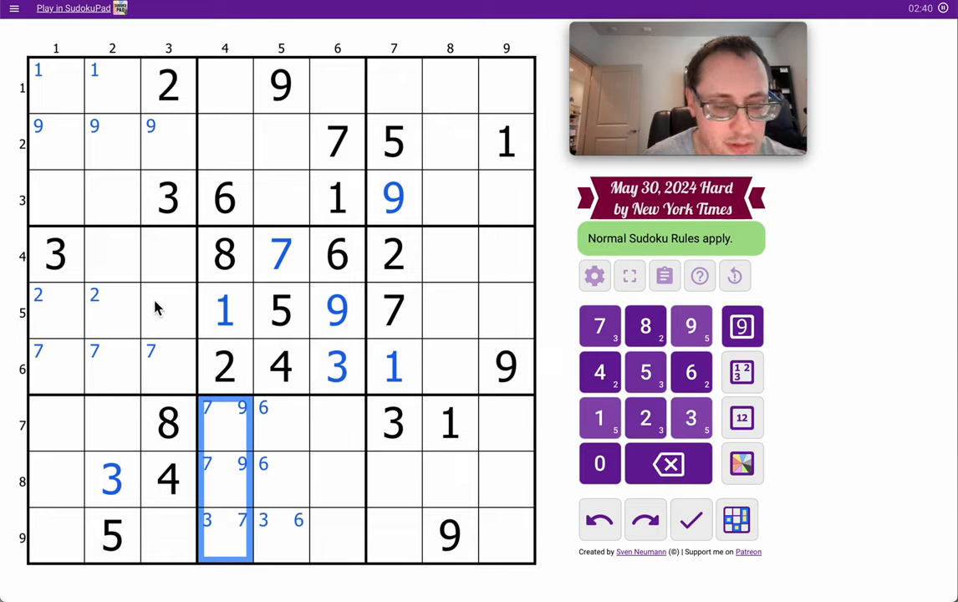
# - Centre-mark candidates 19 in R4C2/R4C3 and 45 in the last two cells of row 4
pyautogui.click(111, 255)
pyautogui.write('159')
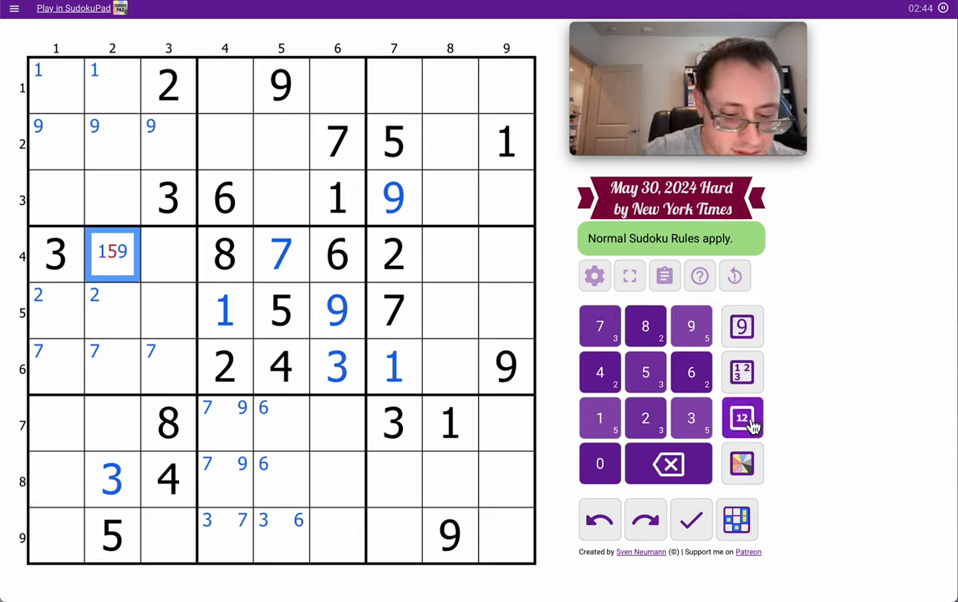
pyautogui.click(168, 253)
pyautogui.write('159')
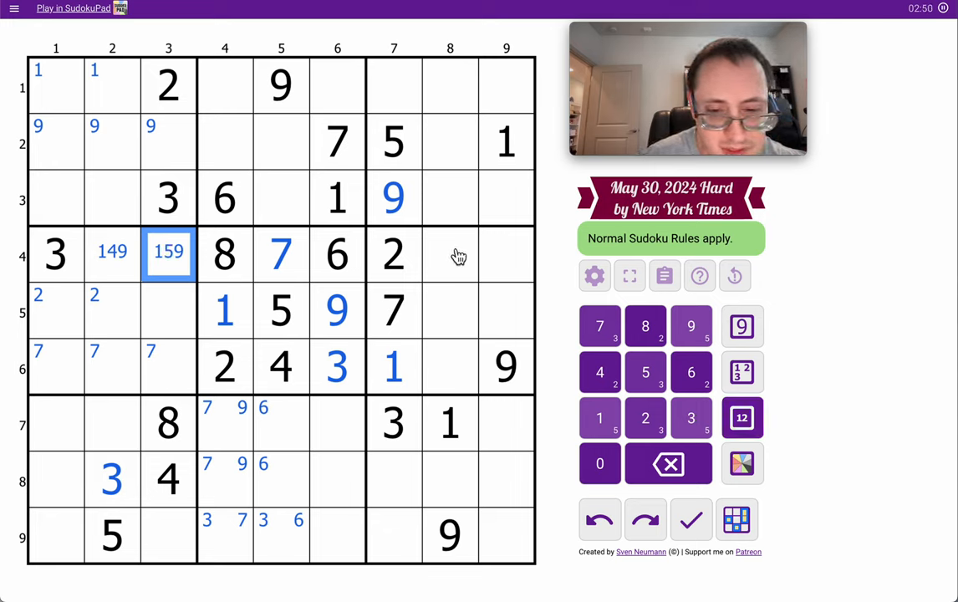
pyautogui.click(450, 255)
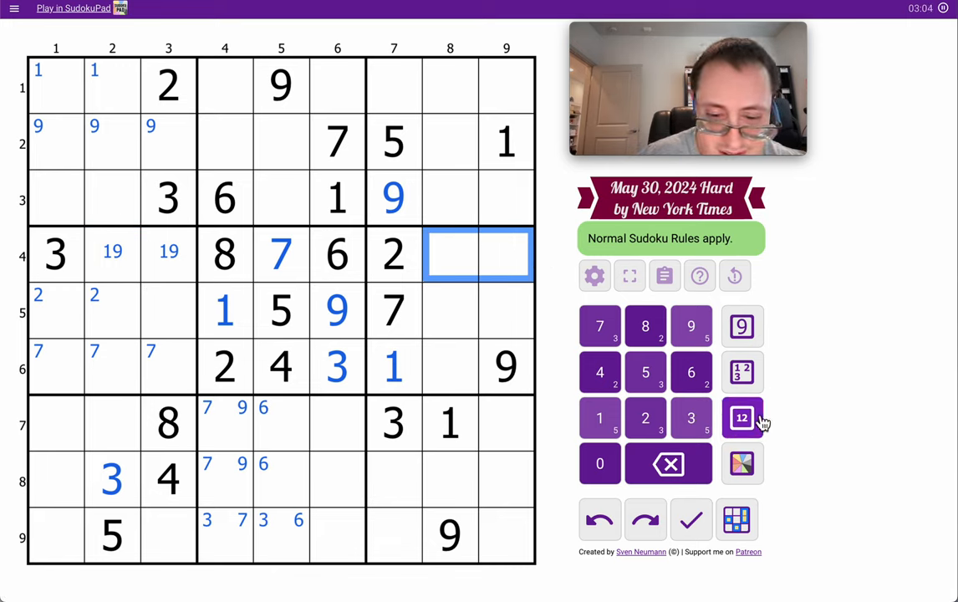
pyautogui.click(742, 418)
pyautogui.write('45')
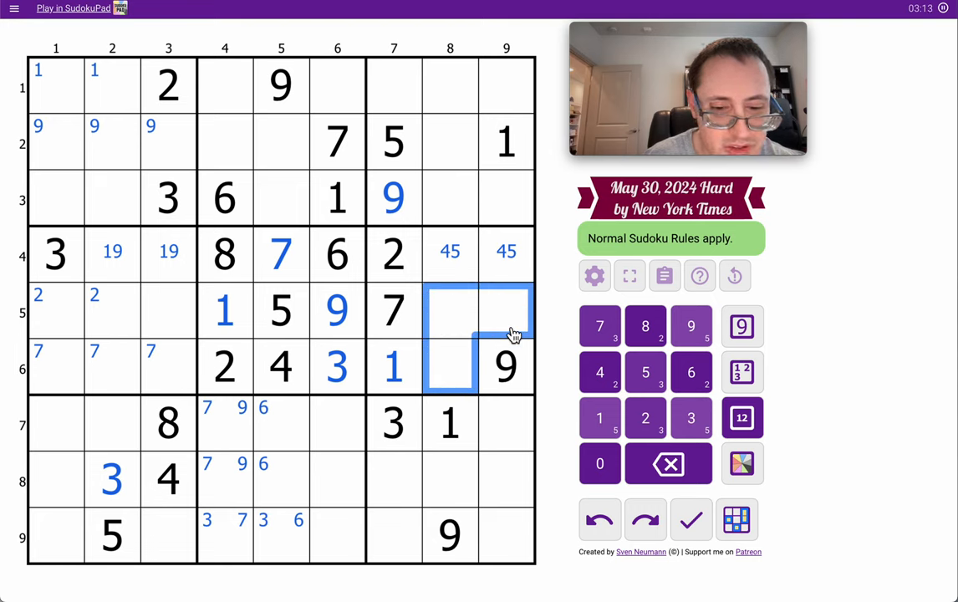
# - Centre-mark 3, 6, 8 in R5C8, R5C9 and R6C8 and shade them green
pyautogui.click(743, 418)
pyautogui.write('368')
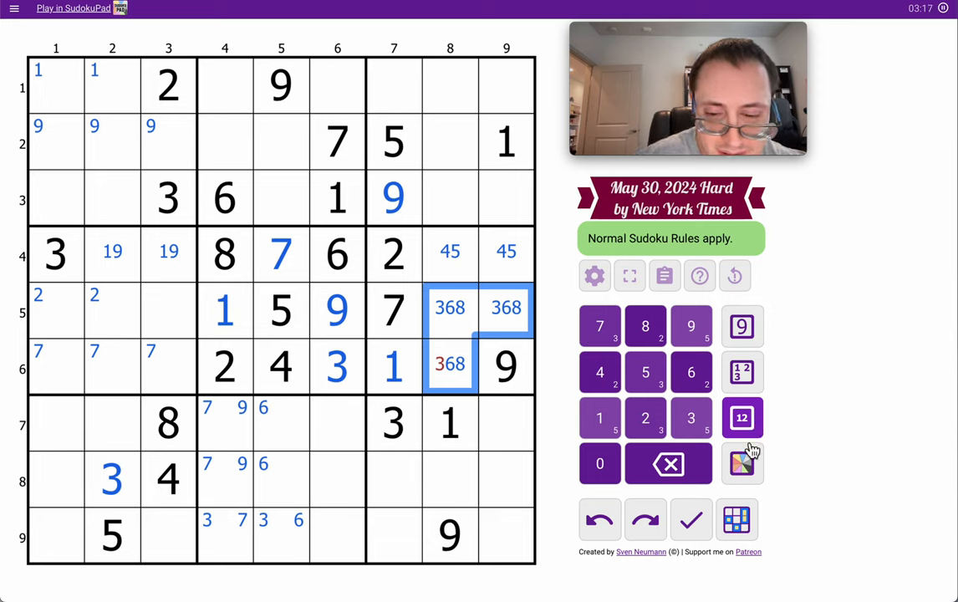
pyautogui.click(741, 463)
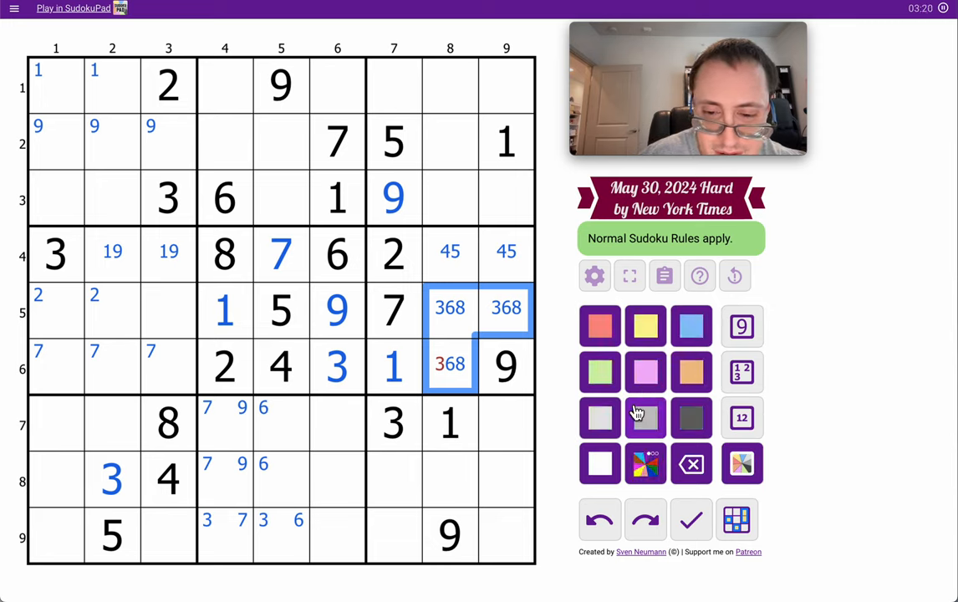
pyautogui.click(741, 418)
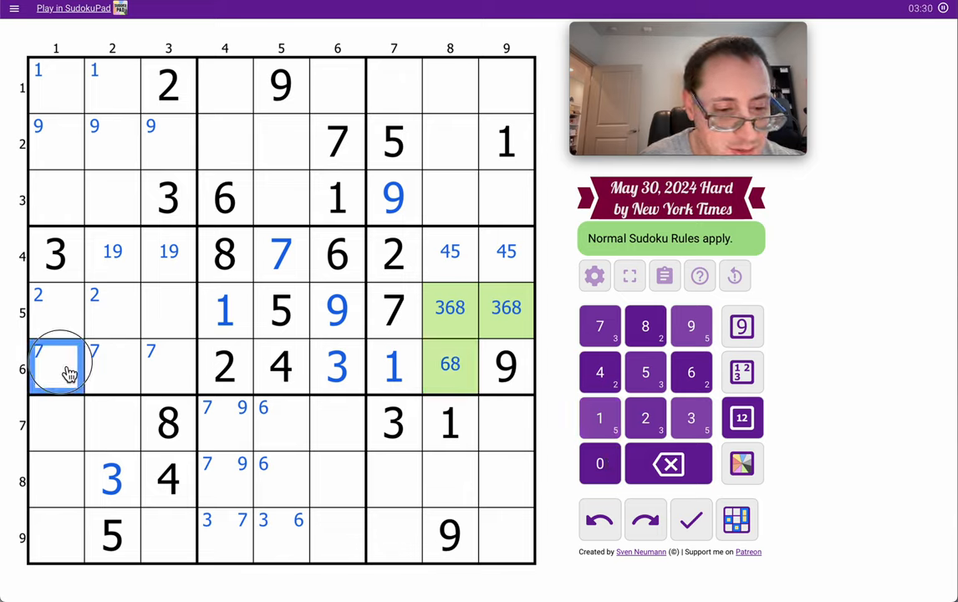
# - Centre-mark candidates 5678, 678 and 567 in R6C1–R6C3
pyautogui.moveTo(56, 368); pyautogui.dragTo(168, 368)
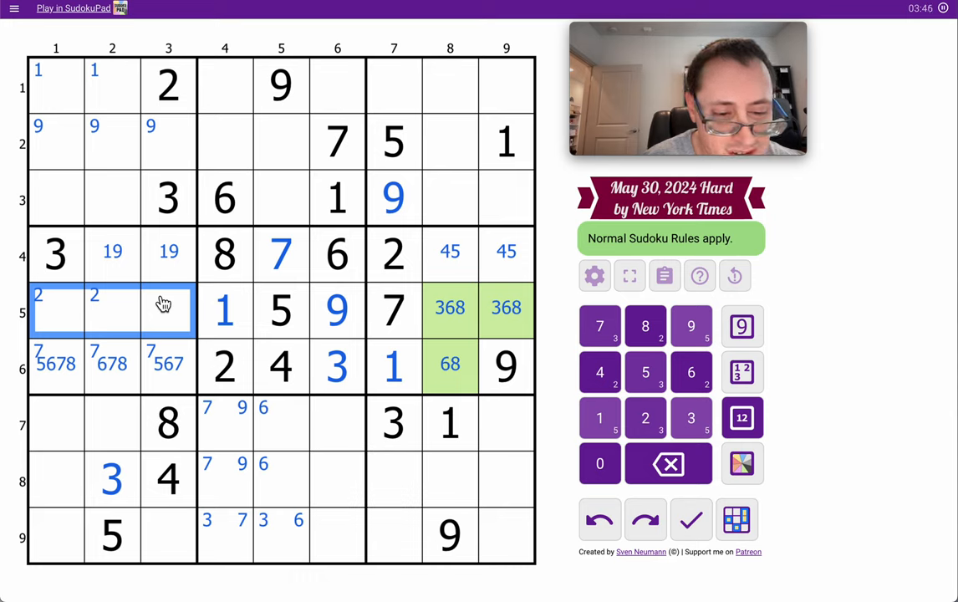
# - Place 6 in R5C3 and R6C8, trimming nearby candidates to 24, 38, 578, 78 and 57
pyautogui.click(645, 418)
pyautogui.write('6')
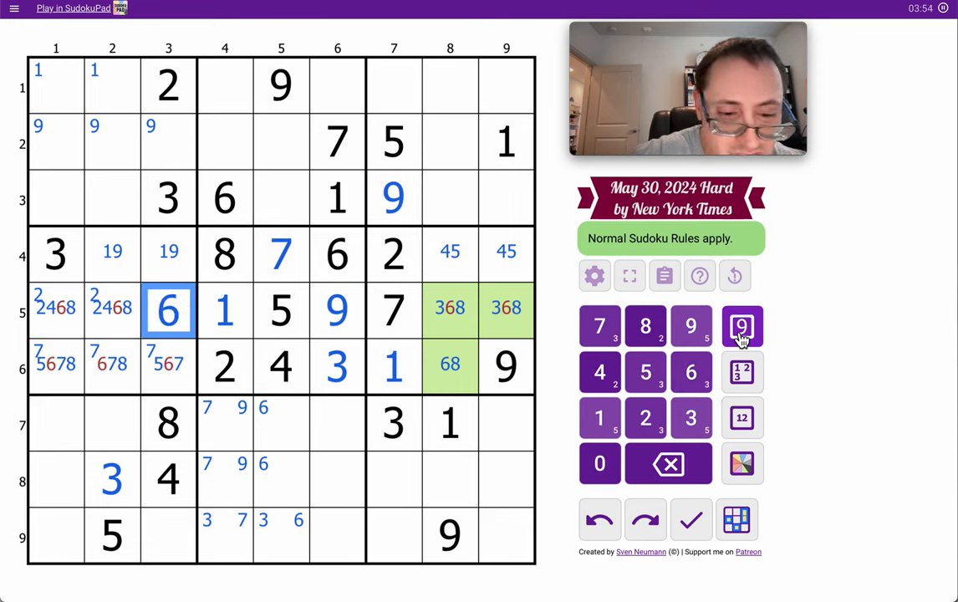
pyautogui.click(742, 464)
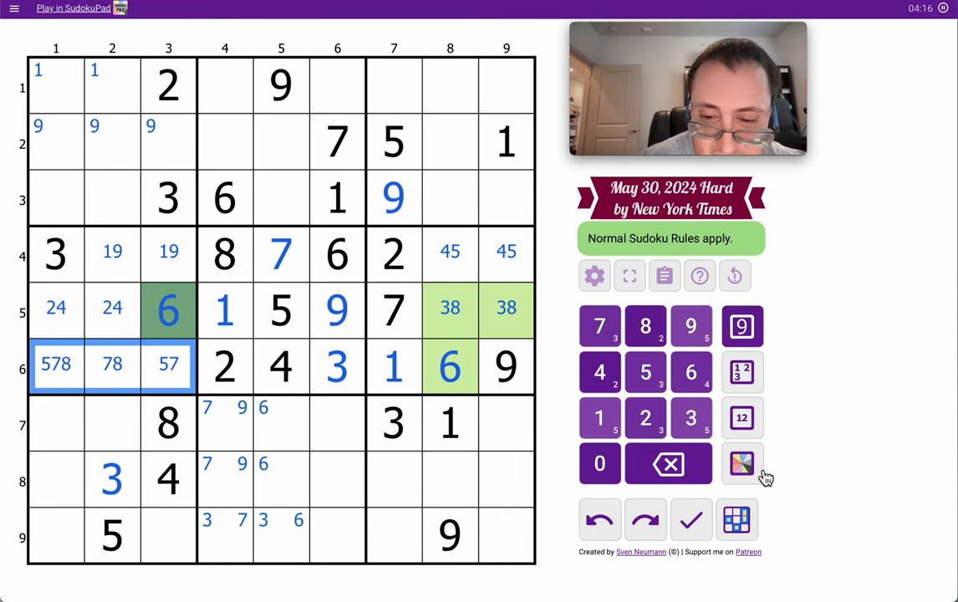
# - Shade row 6's 578/78/57 cells pink
pyautogui.click(741, 464)
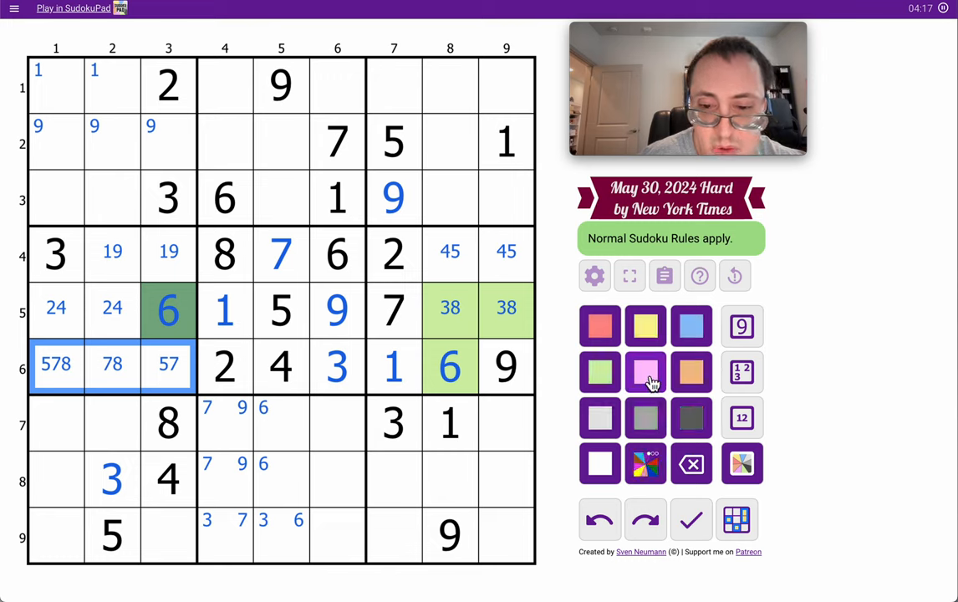
pyautogui.click(645, 371)
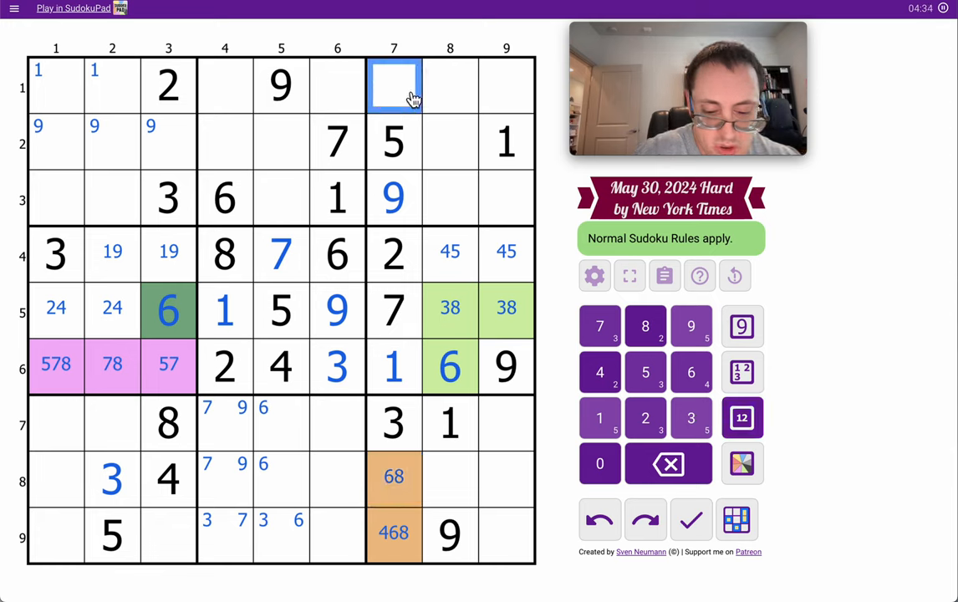
# - Centre-mark 468/68/468 in R1C7, R8C7 and R9C7 and shade them orange
pyautogui.click(743, 464)
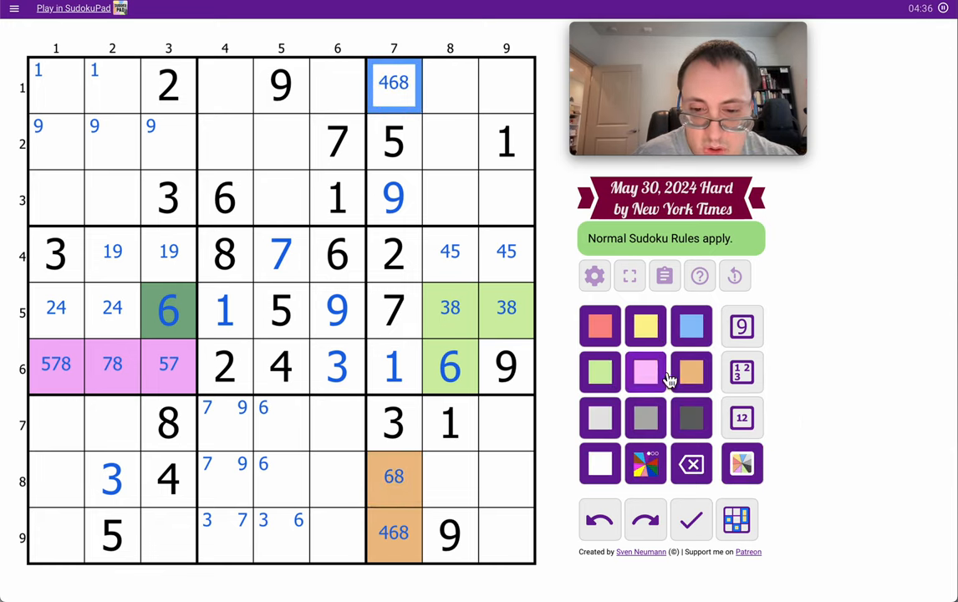
pyautogui.click(692, 371)
pyautogui.write('258')
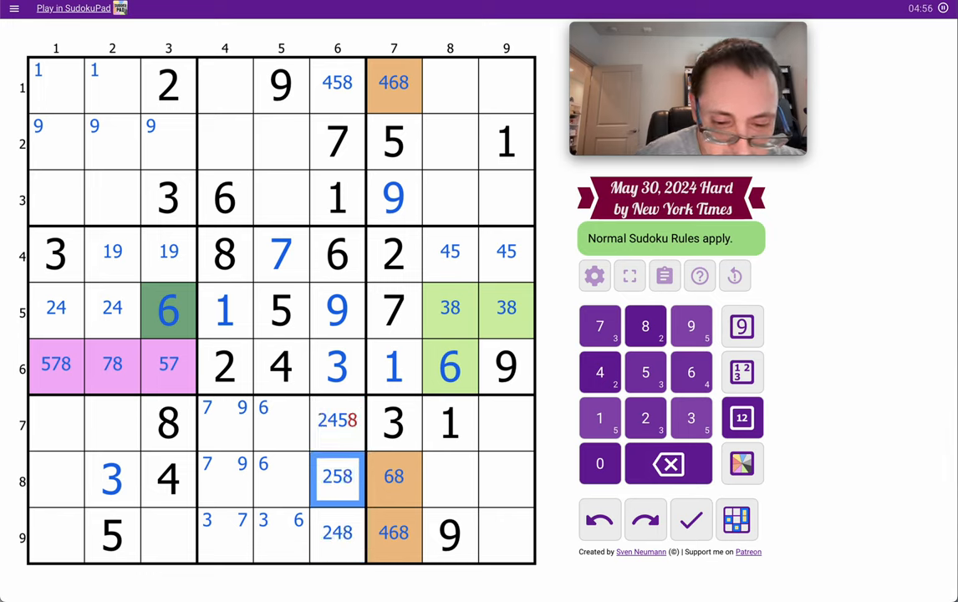
# - Pencil candidates 238, 28, 26, 1268 into columns 5–6 and 345 into R1C4/R2C4
pyautogui.click(337, 420)
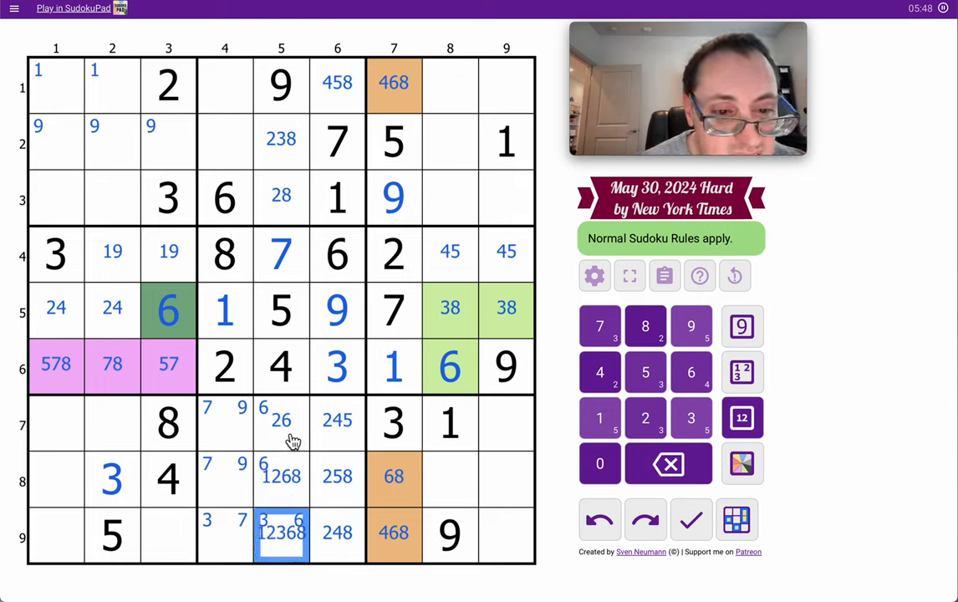
pyautogui.click(281, 420)
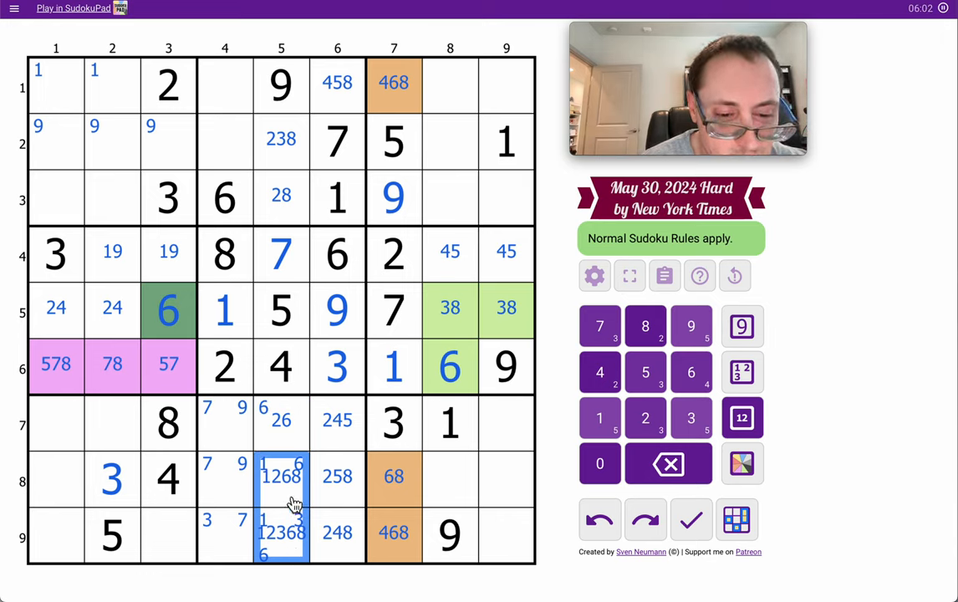
pyautogui.click(338, 197)
pyautogui.write('345')
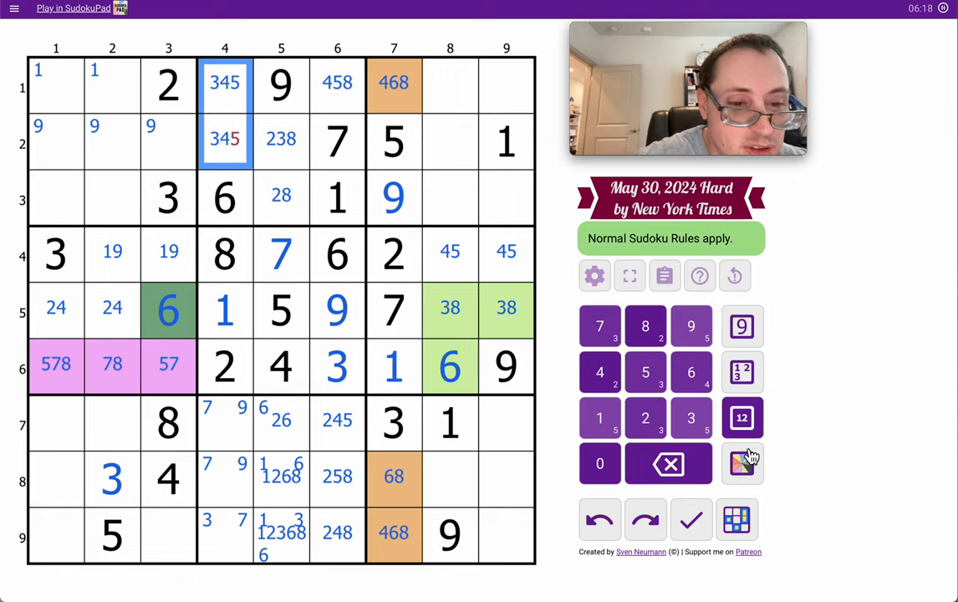
# - Trim R2C4's candidates to 34 and corner-mark 2 in R2C5 and R3C5
pyautogui.click(226, 140)
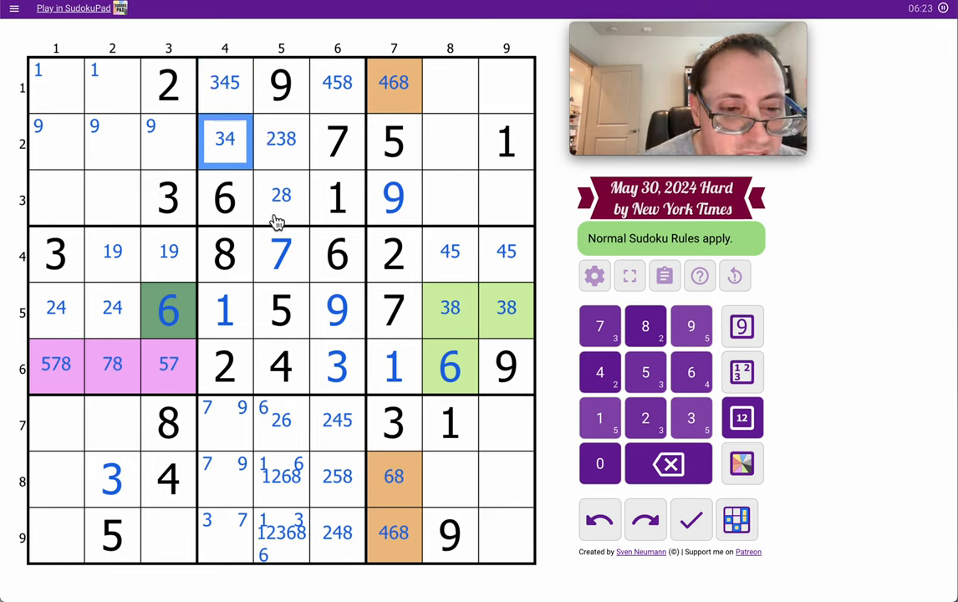
pyautogui.click(224, 82)
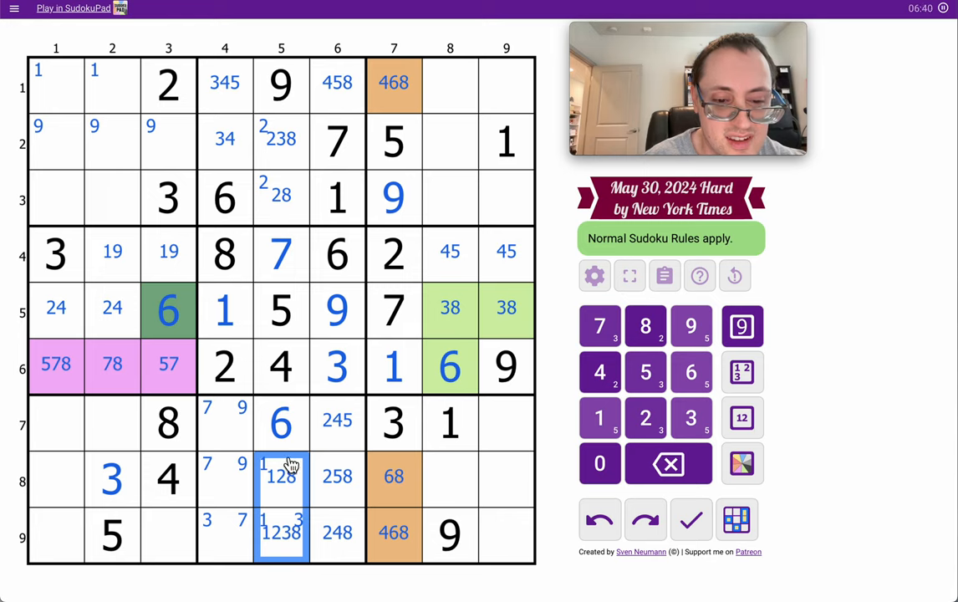
# - Place 6 in R7C5, remove 6 from R8C5/R9C5, and shade R7C5 green
pyautogui.click(281, 422)
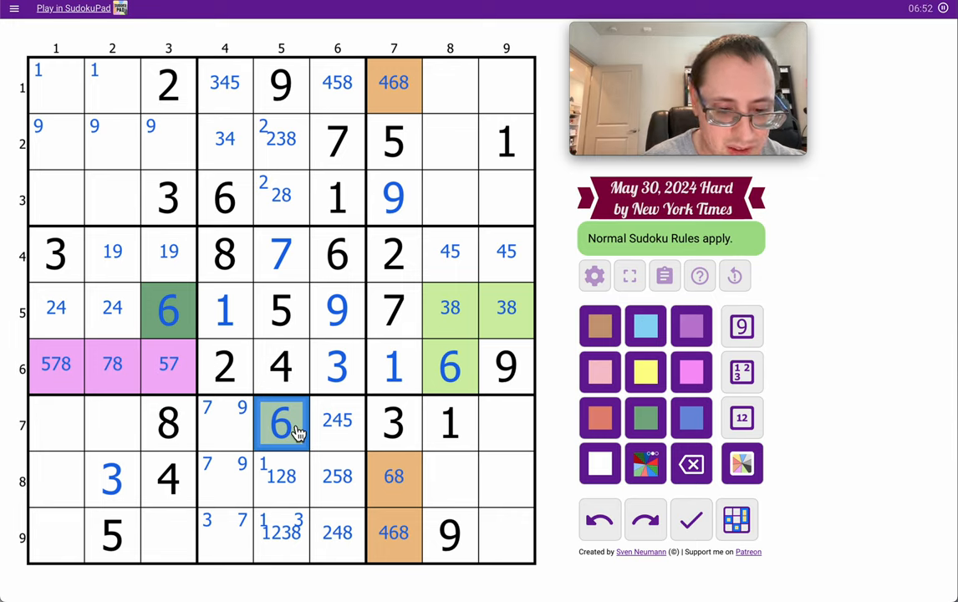
pyautogui.click(281, 533)
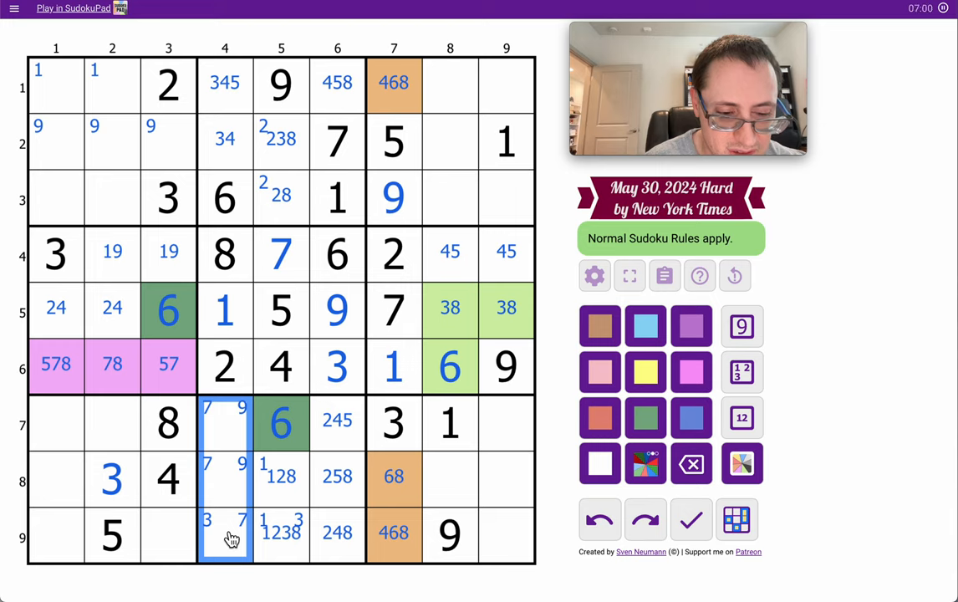
# - Centre-mark candidates 4579, 579 and 347 in R7C4–R9C4, with 9 placed in R2C3
pyautogui.click(742, 418)
pyautogui.write('4')
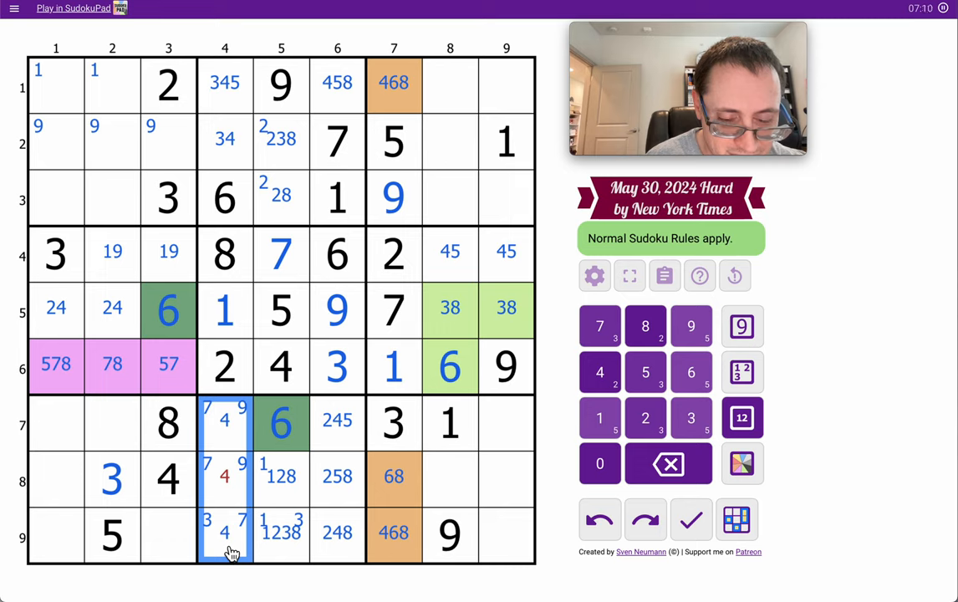
pyautogui.click(224, 420)
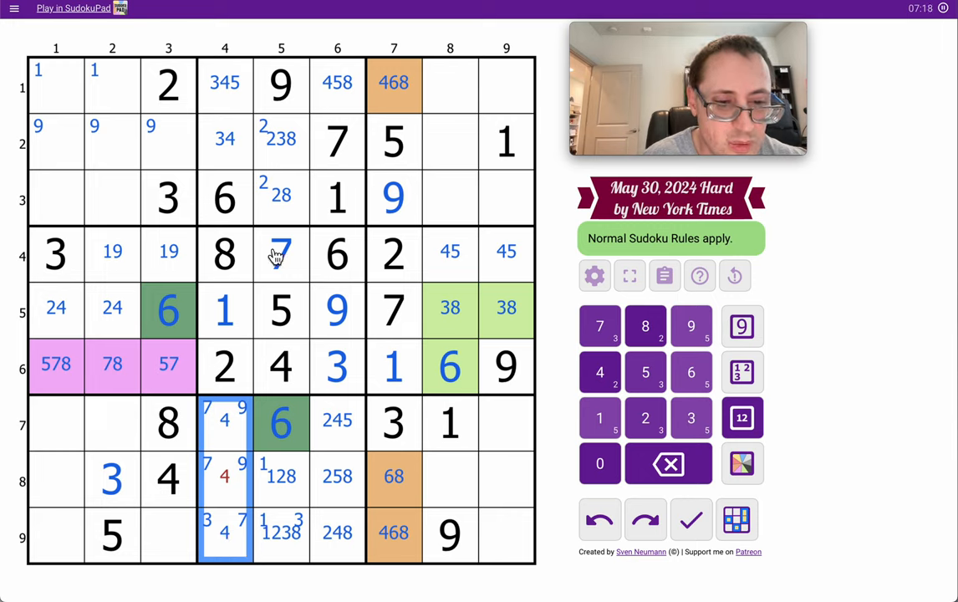
pyautogui.click(224, 82)
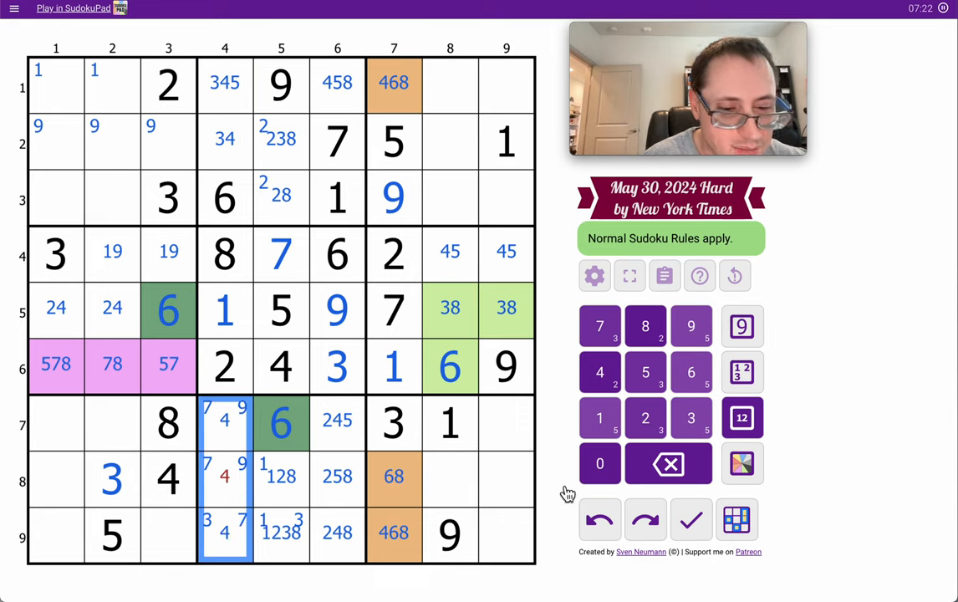
pyautogui.click(743, 419)
pyautogui.write('134579')
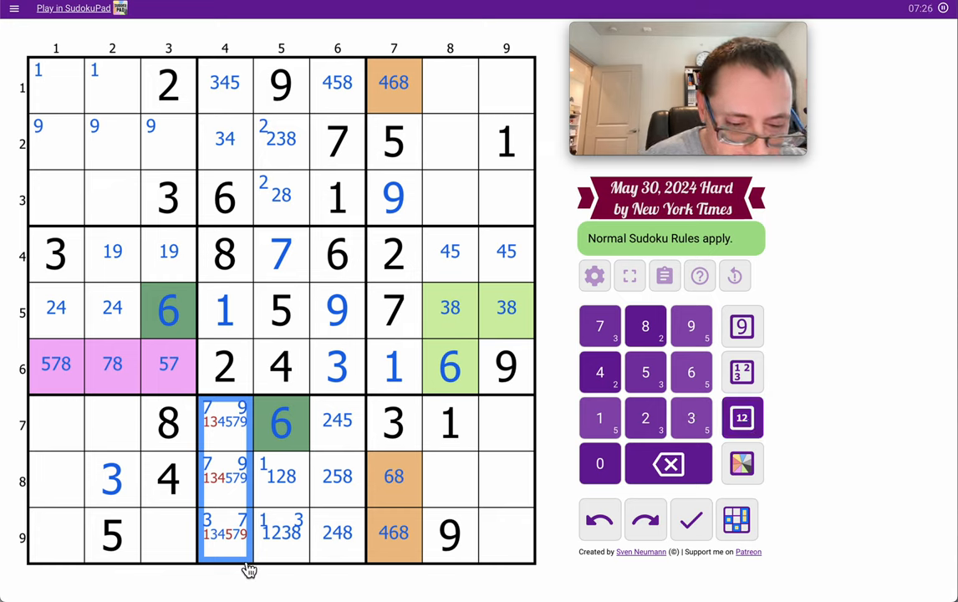
pyautogui.click(224, 534)
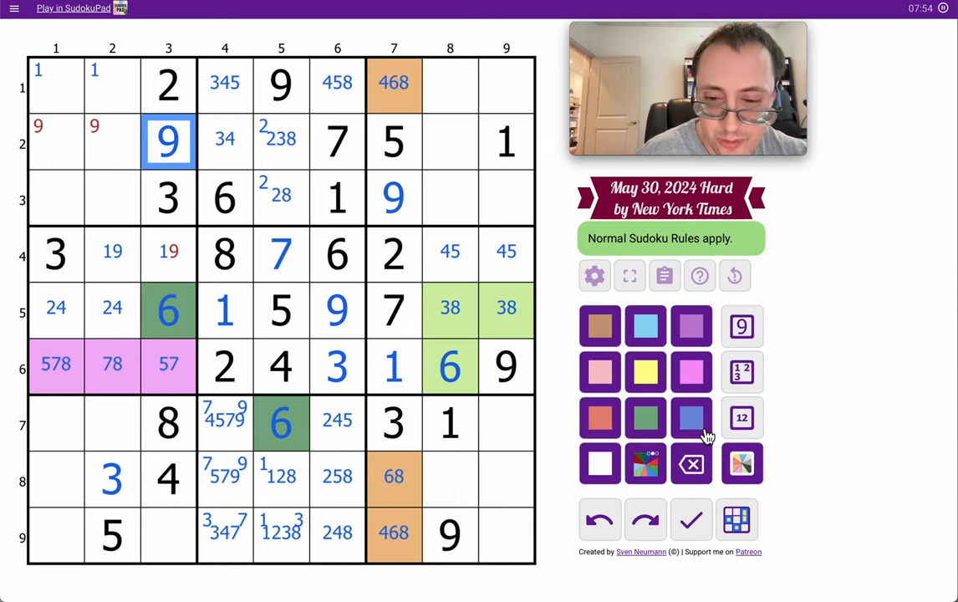
# - Shade the solved 9 in R2C3 green and place 5 in R6C3
pyautogui.click(169, 252)
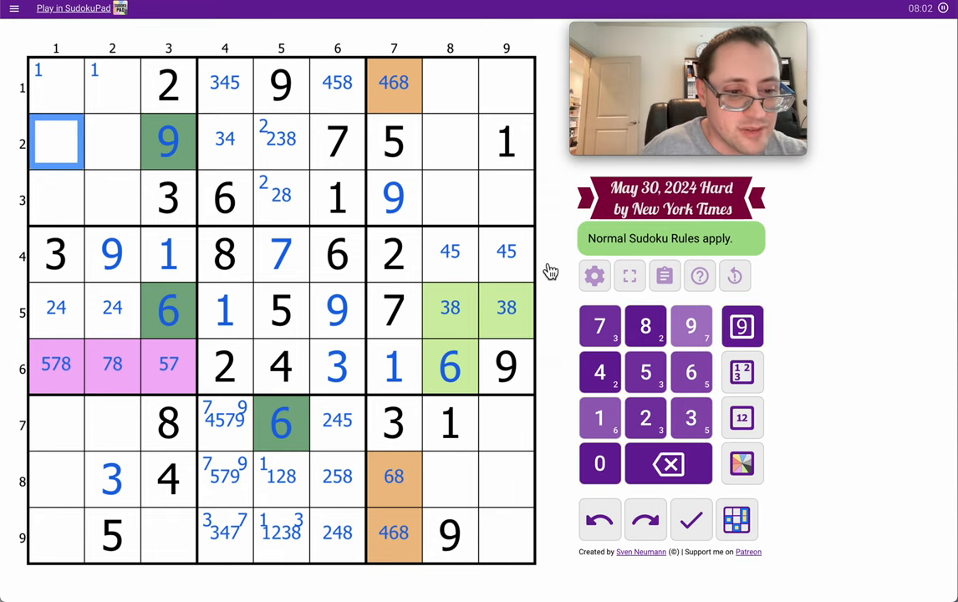
pyautogui.moveTo(301, 252)
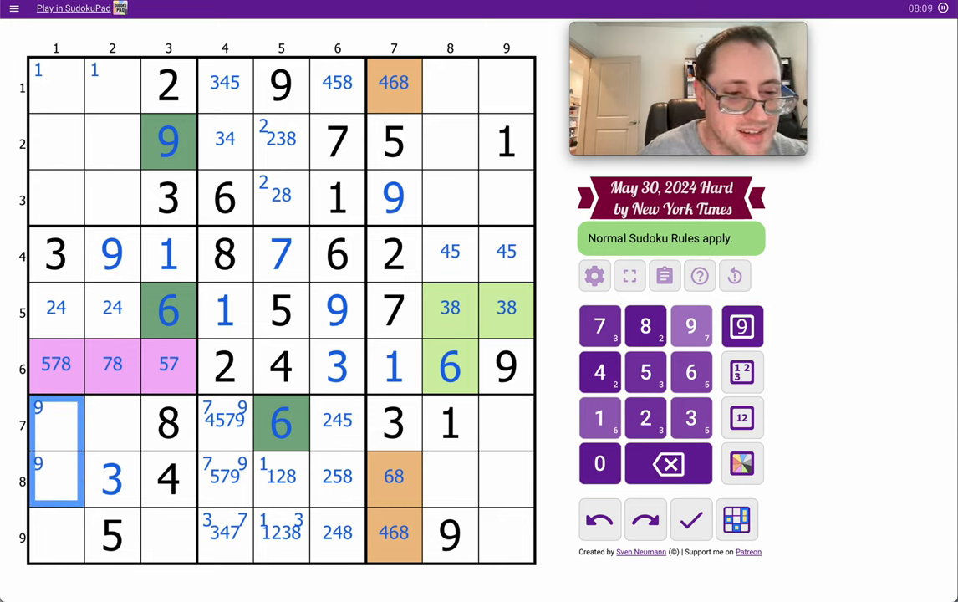
pyautogui.click(168, 535)
pyautogui.write('7')
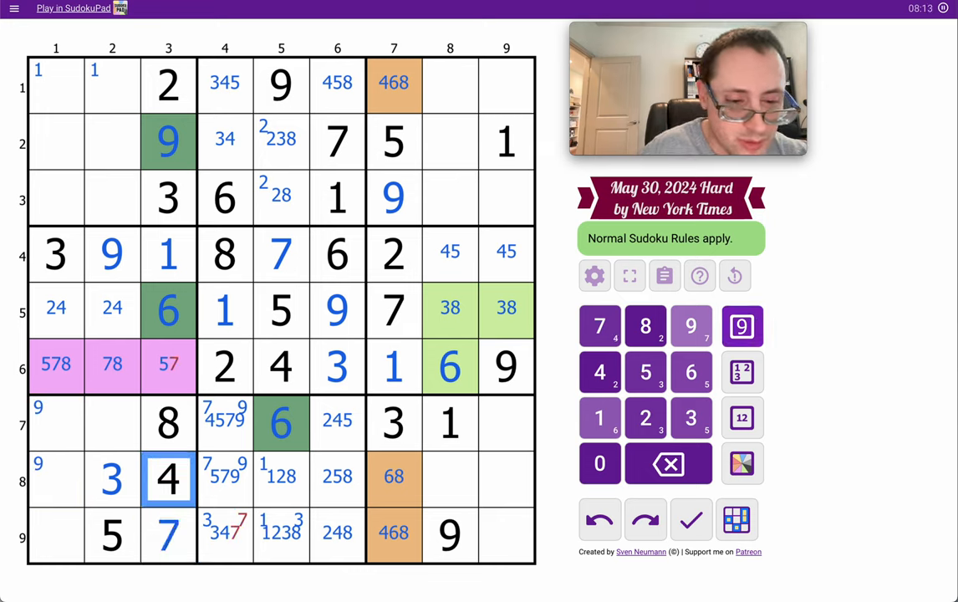
pyautogui.click(168, 365)
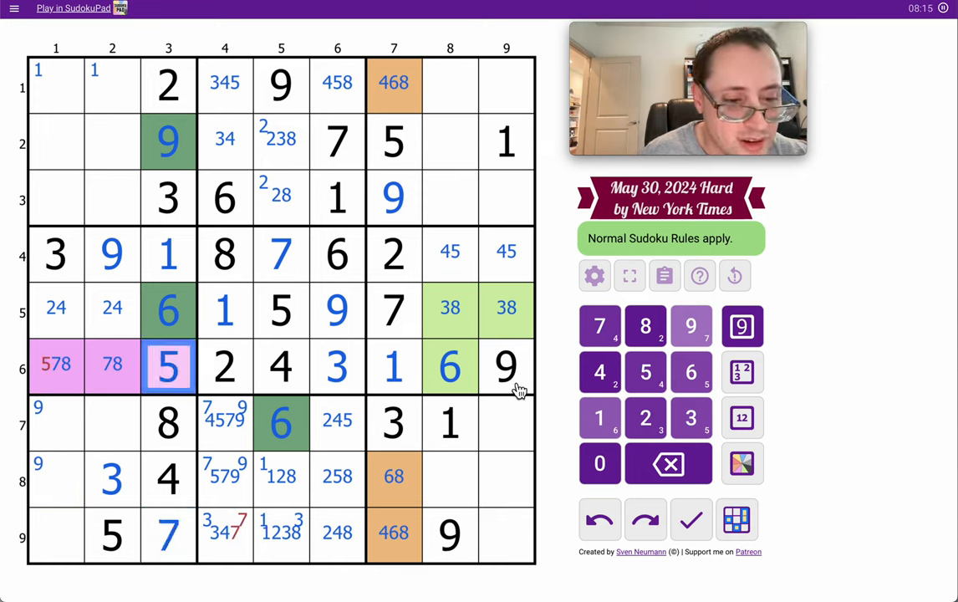
# - Narrow R7C4 and R8C4 to 79, place 2 in R7C2 and pencil 1269 in column 1
pyautogui.click(225, 533)
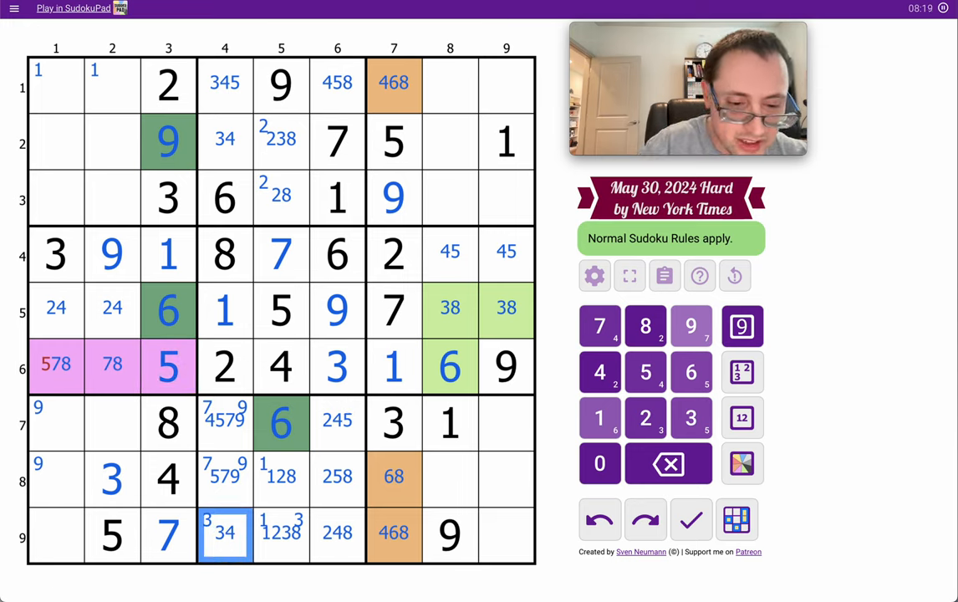
pyautogui.click(225, 533)
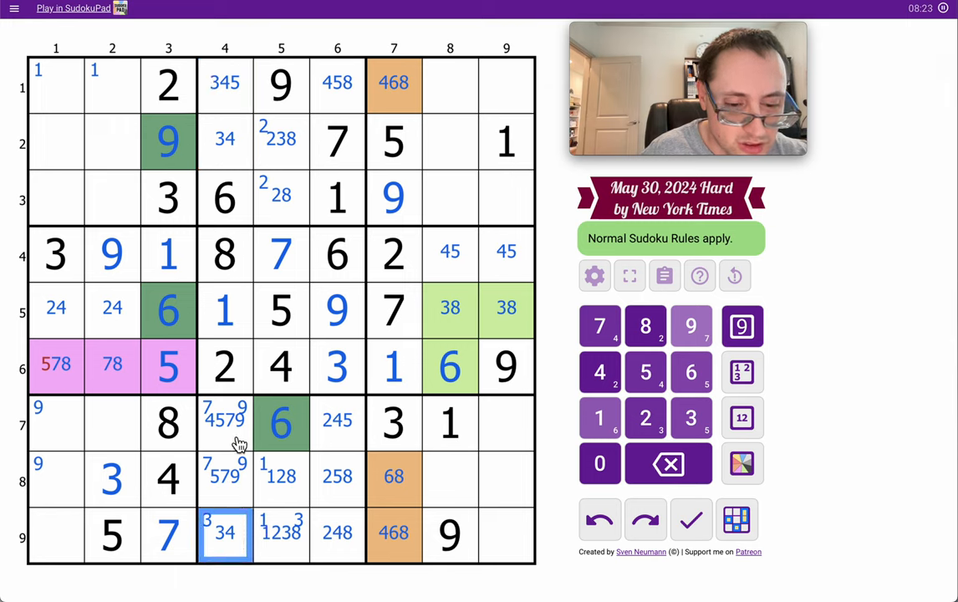
pyautogui.click(224, 421)
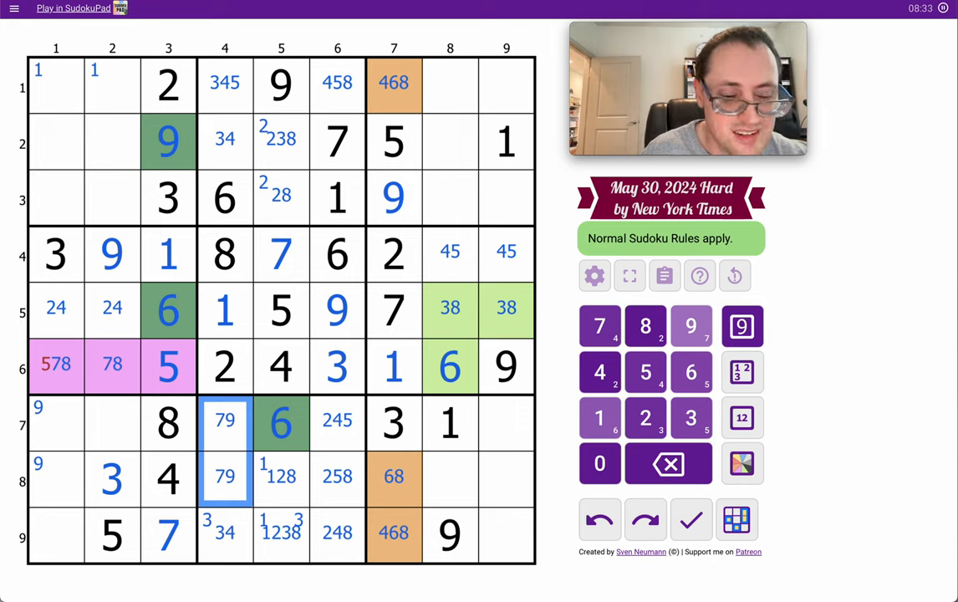
pyautogui.moveTo(310, 558)
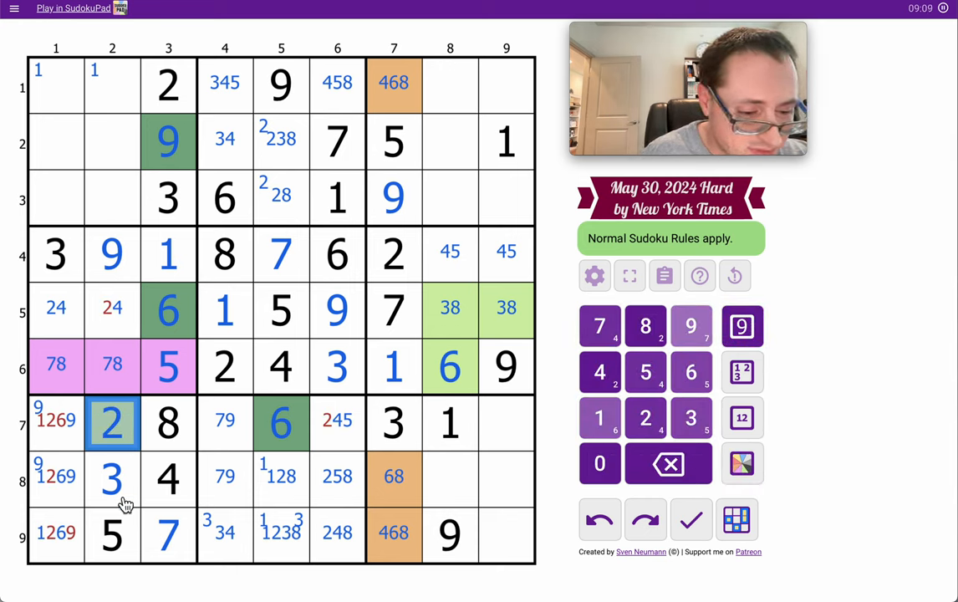
# - Place 2, 4, 9, 7, 9, 1 and 6 across columns 1, 2 and 4, then pencil the top cells of column 1
pyautogui.click(56, 422)
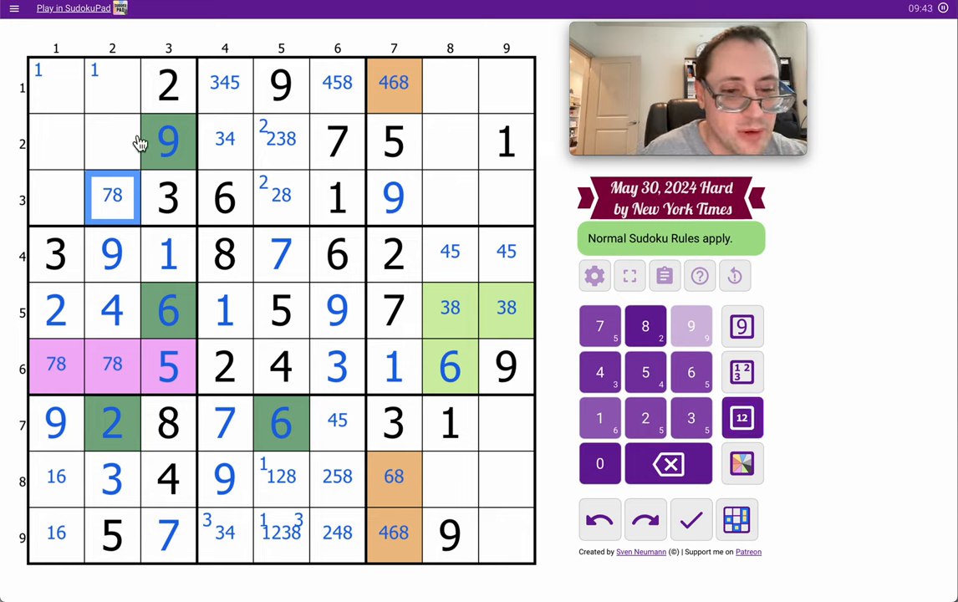
pyautogui.click(112, 83)
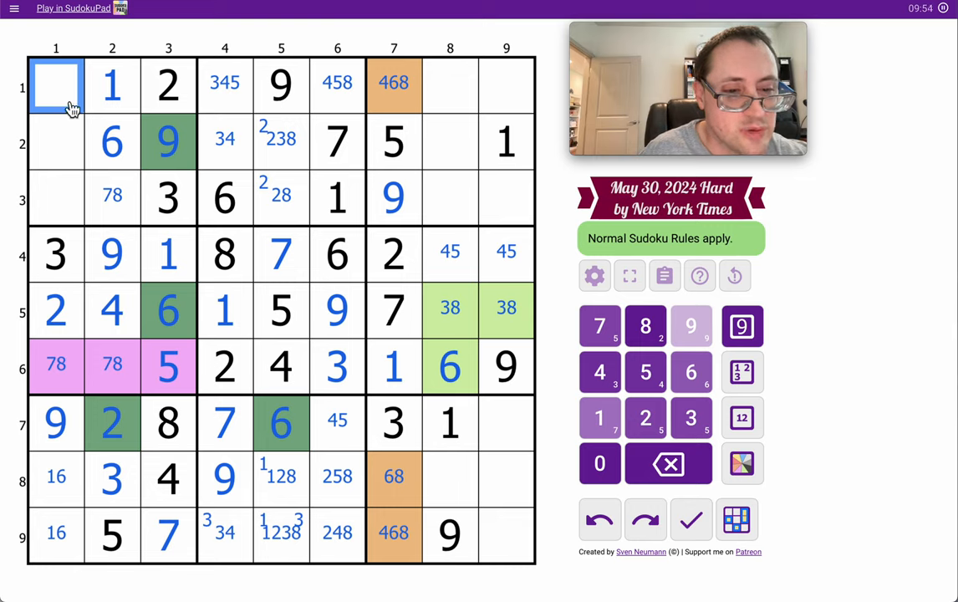
pyautogui.click(56, 141)
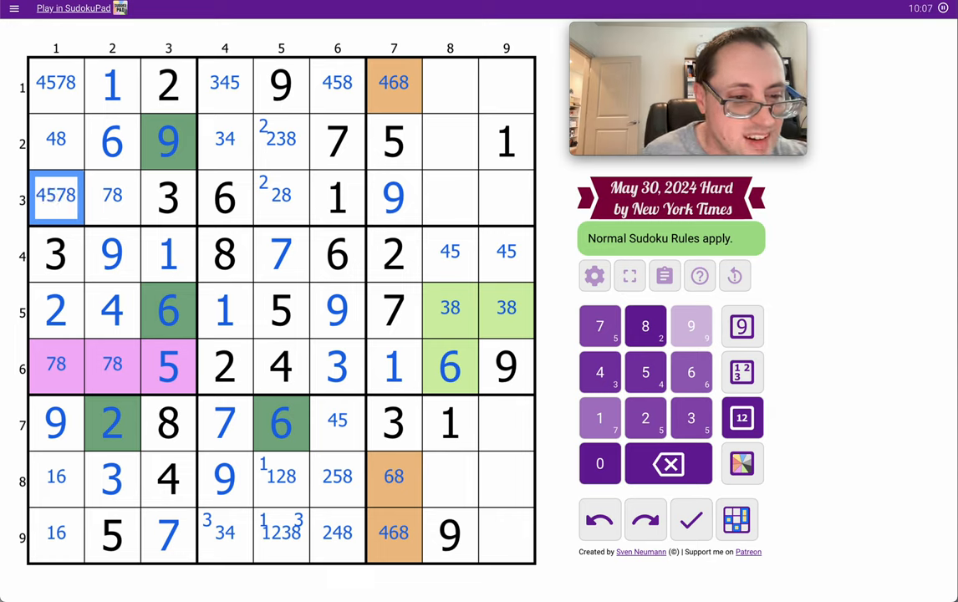
# - Place 5 in R1C4 and R3C1, trimming R1C1 to 478 and R1C6 to 48
pyautogui.click(56, 366)
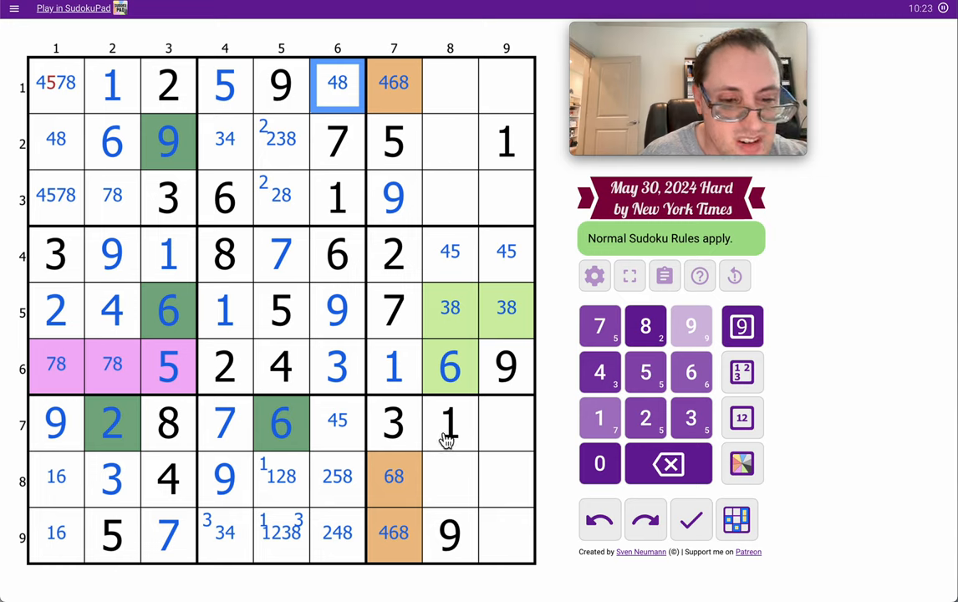
pyautogui.click(224, 138)
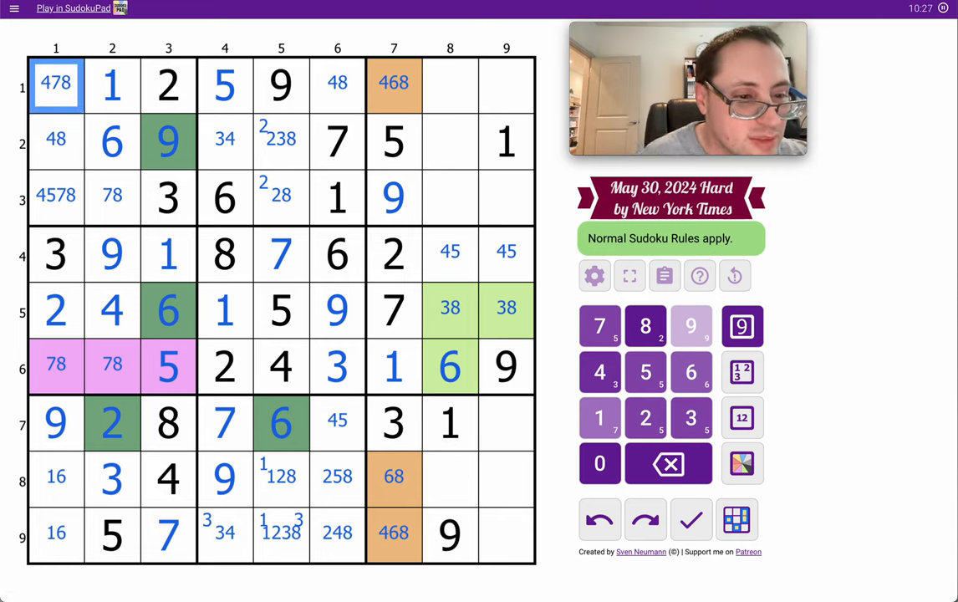
pyautogui.click(56, 139)
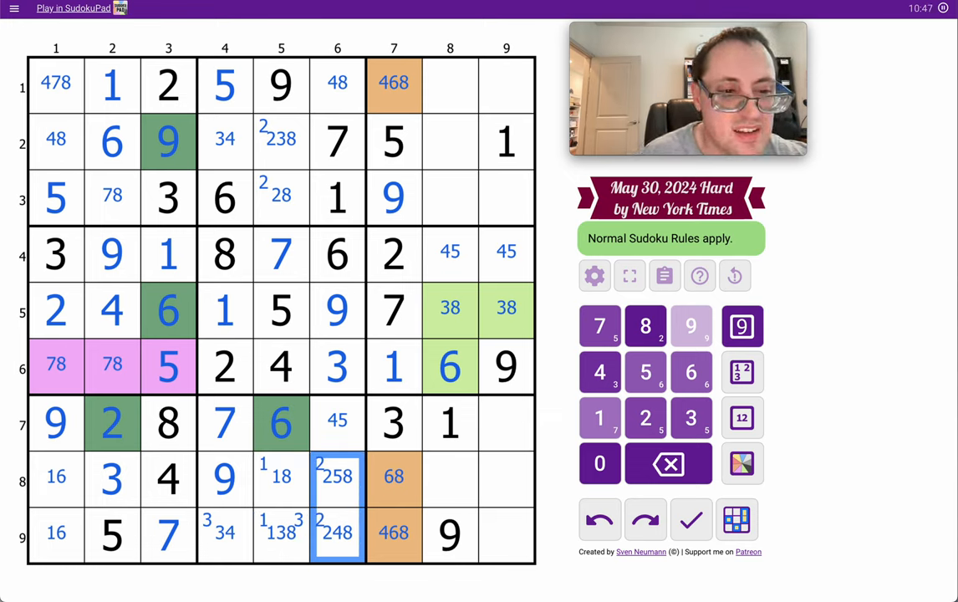
pyautogui.moveTo(358, 485)
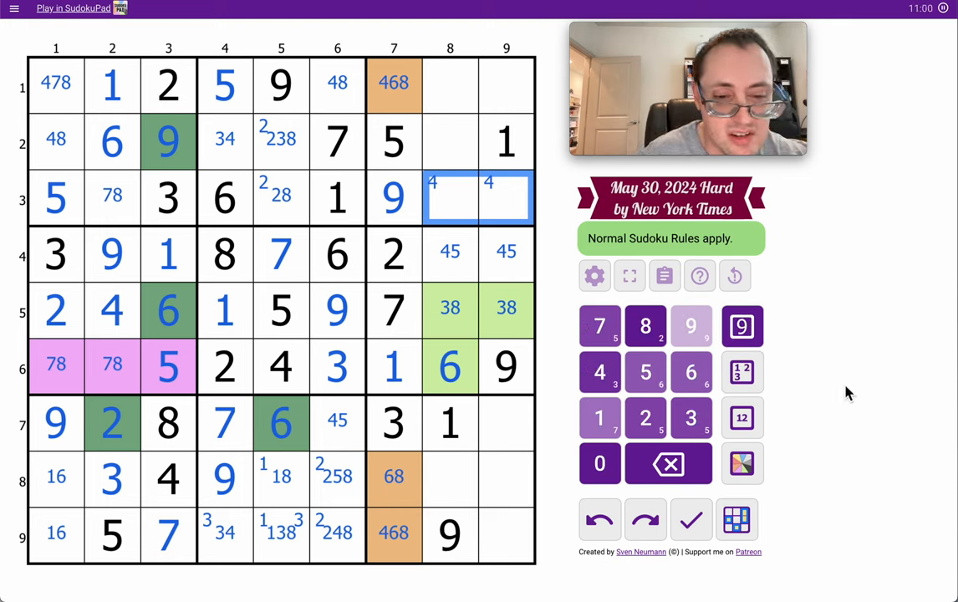
# - Trim R1C7 to 68 and place 4 in R9C7
pyautogui.click(742, 418)
pyautogui.write(' 2478')
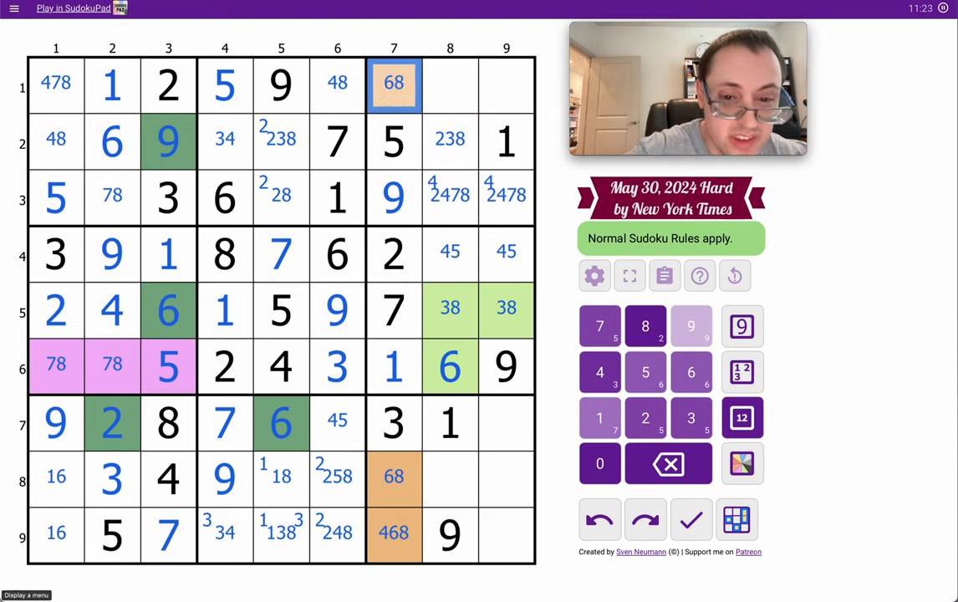
pyautogui.click(393, 533)
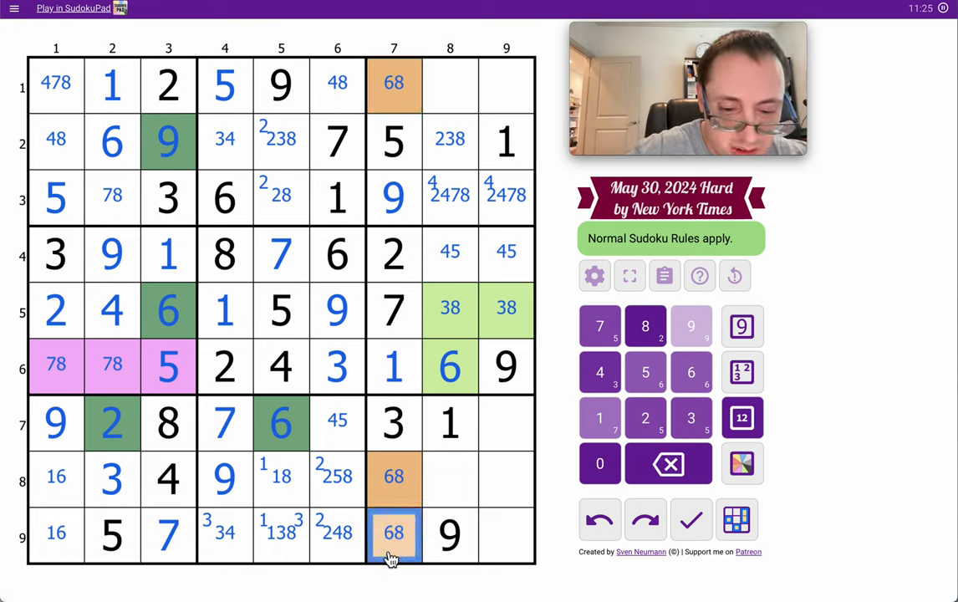
pyautogui.click(599, 371)
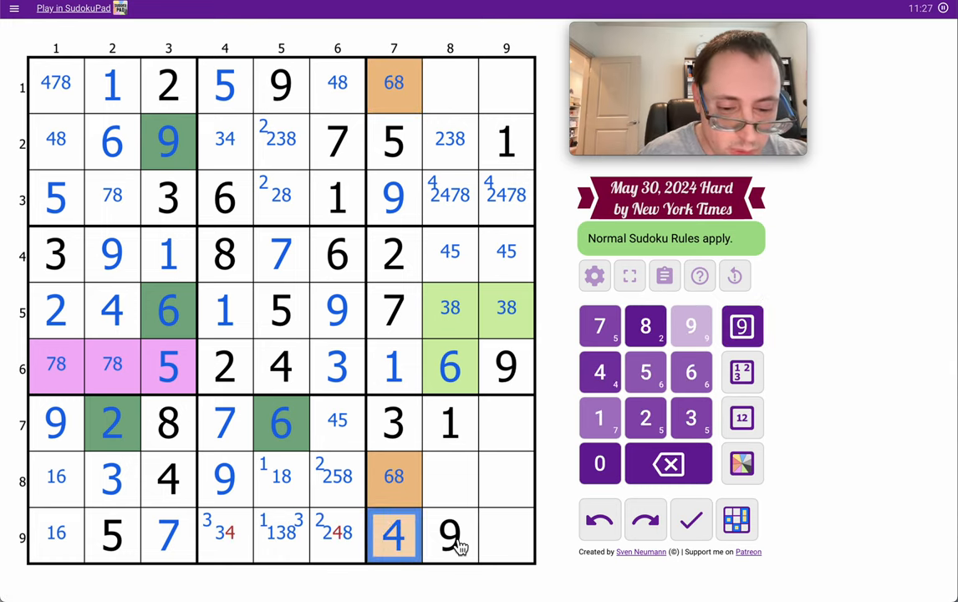
# - Place 3 in R9C4 and trim R9C5/R9C6 to 18 and 28
pyautogui.click(224, 533)
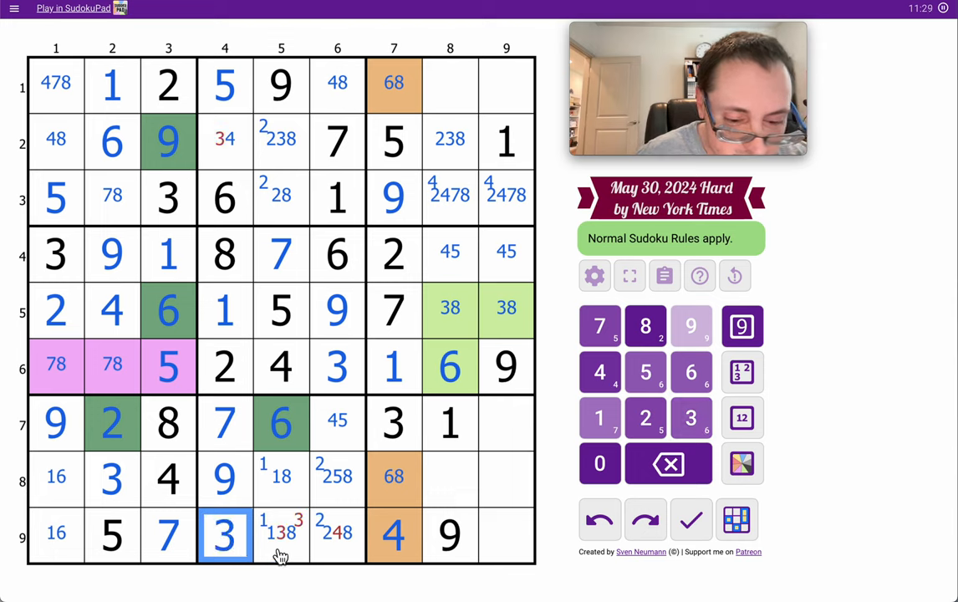
pyautogui.click(337, 534)
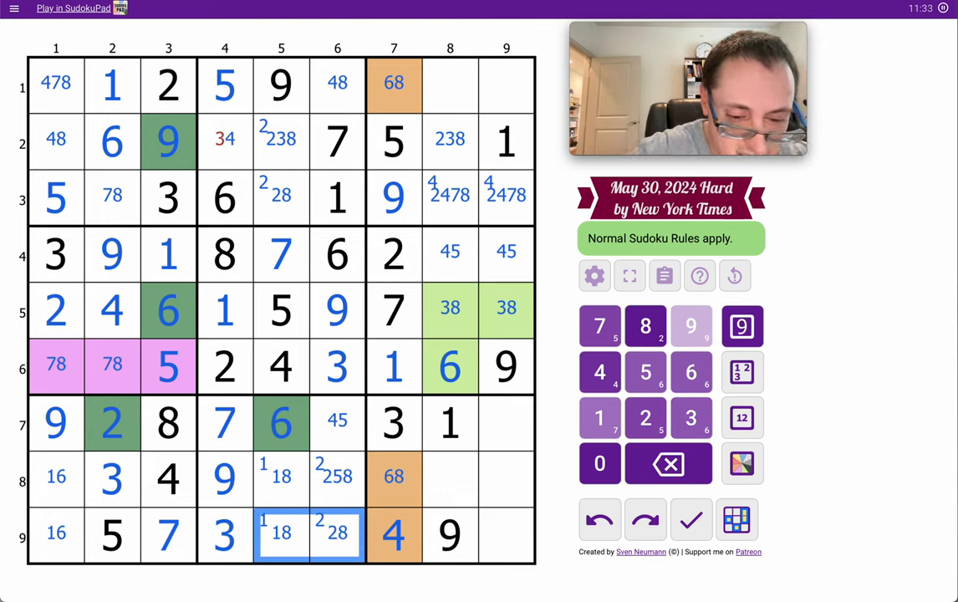
# - Fill the remaining digits including 1 in R9C1 and 5 in R7C9
pyautogui.click(337, 535)
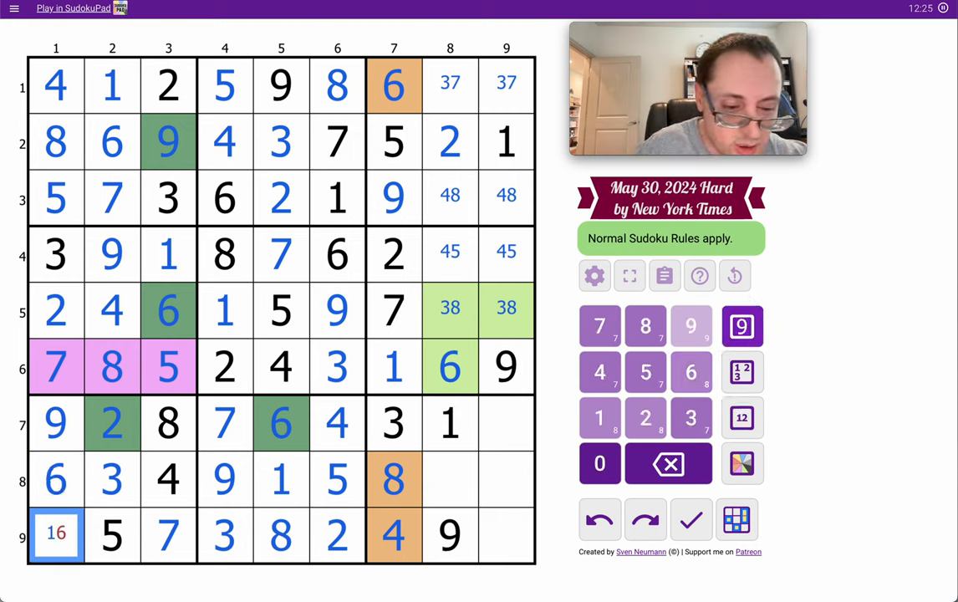
pyautogui.click(599, 417)
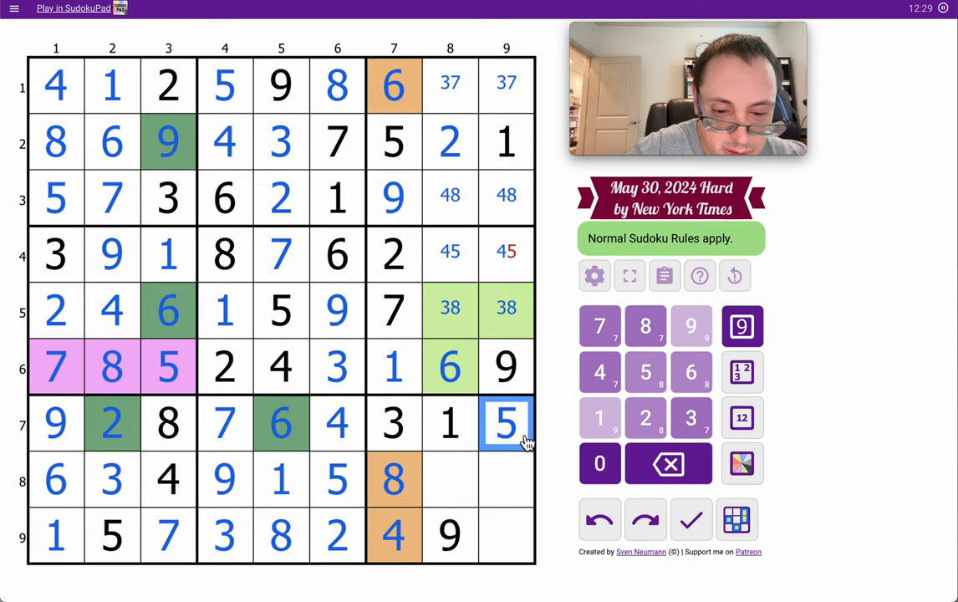
pyautogui.click(506, 253)
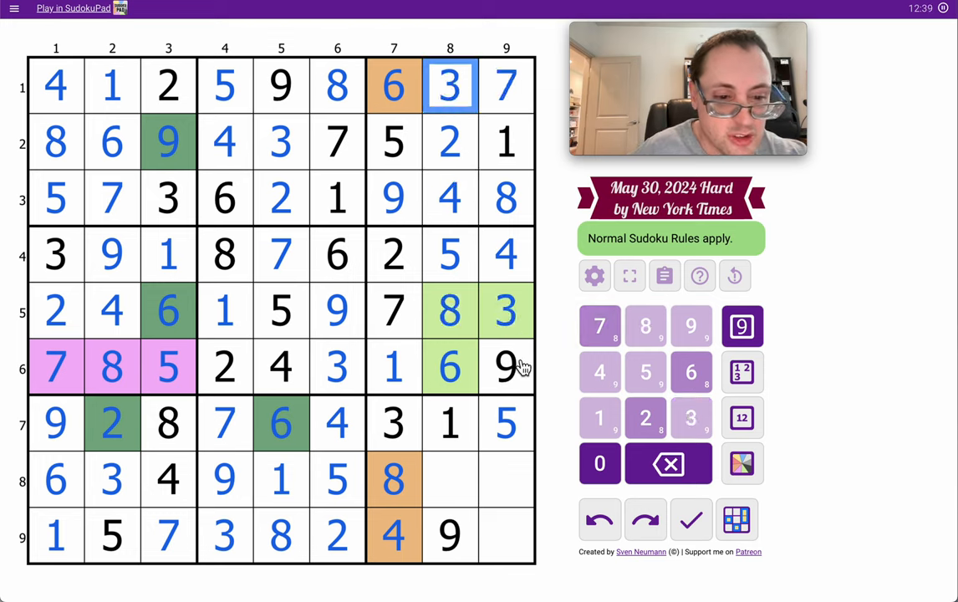
# - Place 7 in R8C8 and 2 in R8C9, leaving only R9C9 empty
pyautogui.click(450, 479)
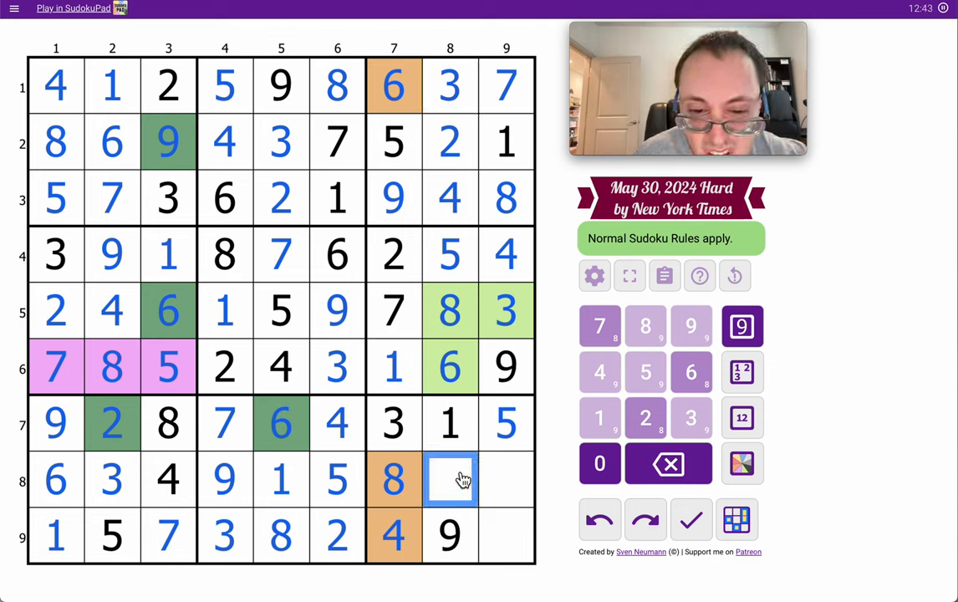
pyautogui.click(599, 325)
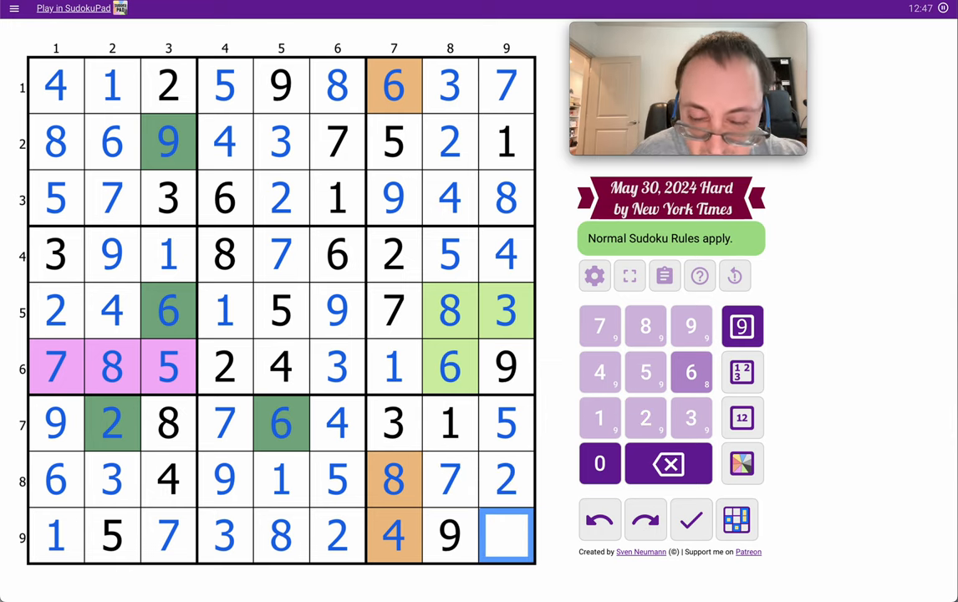
# - Place 6 in R9C9 and dismiss the Congrats dialog confirming the 12:47 solve
pyautogui.click(690, 372)
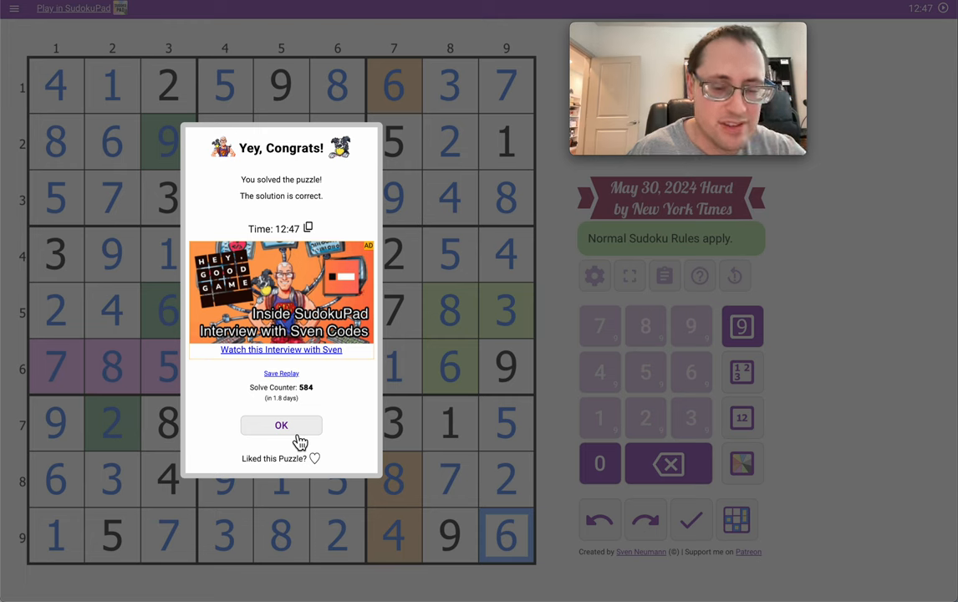
pyautogui.click(281, 425)
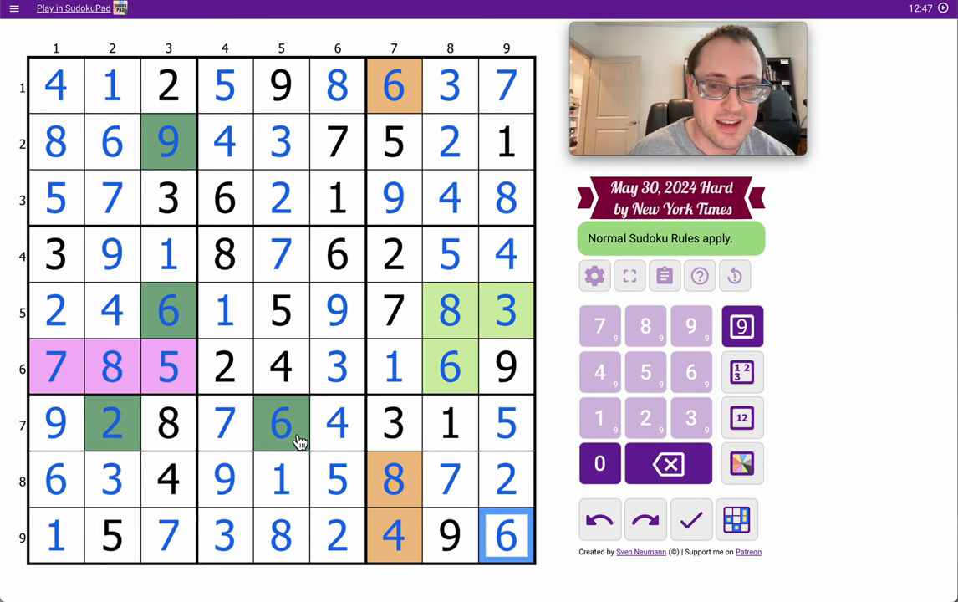